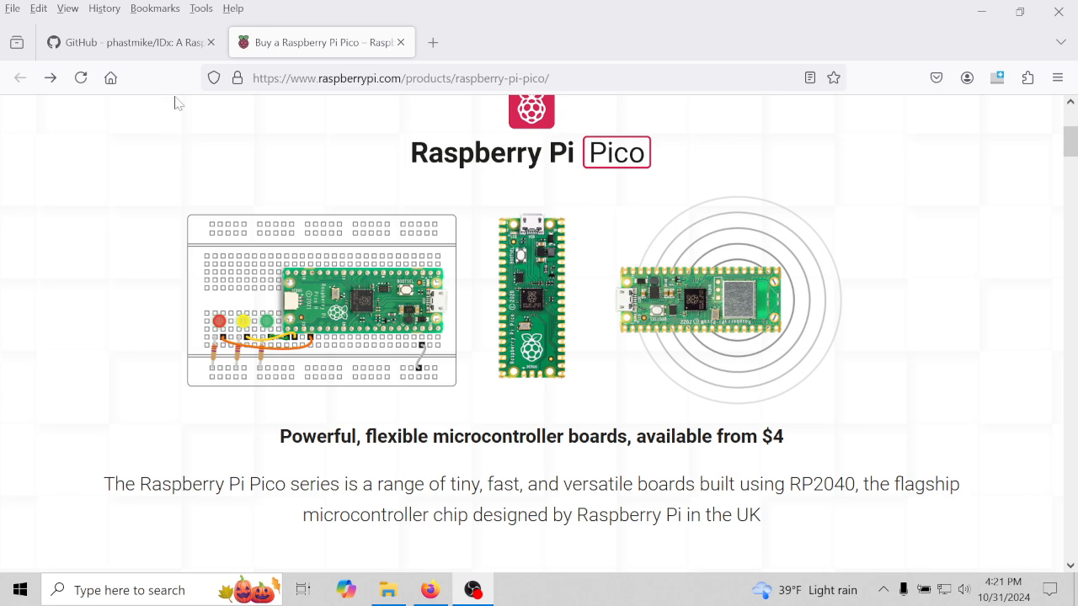
Return to the phastmike/IDx tab and scroll past the file list to the README title and photo.
{"action": "left_click", "coordinate": [130, 43]}
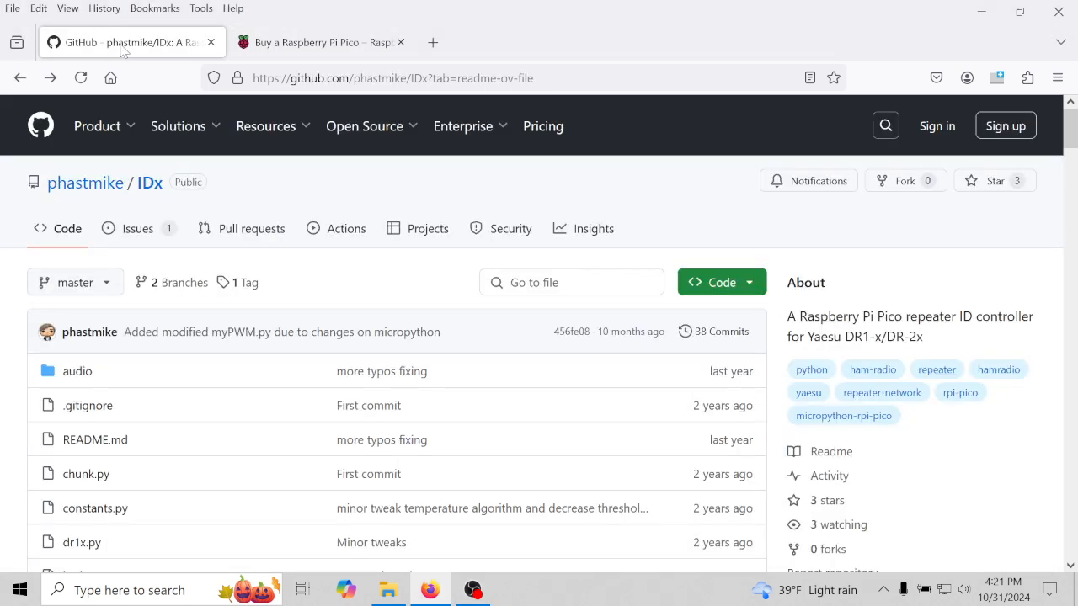
{"action": "scroll", "scroll_direction": "down", "scroll_amount": 3}
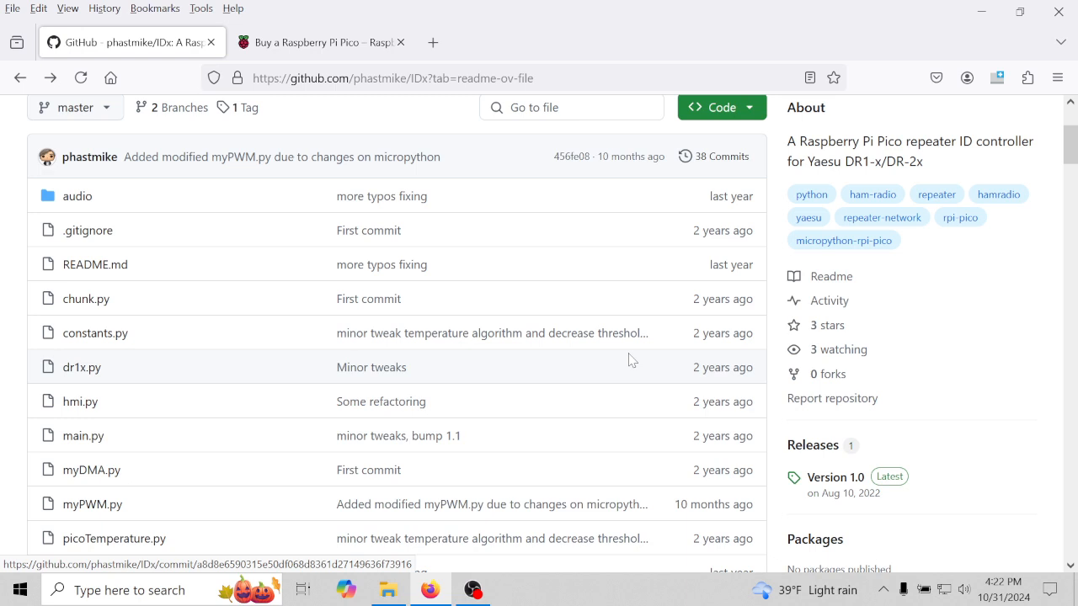
{"action": "scroll", "scroll_direction": "down", "scroll_amount": 3}
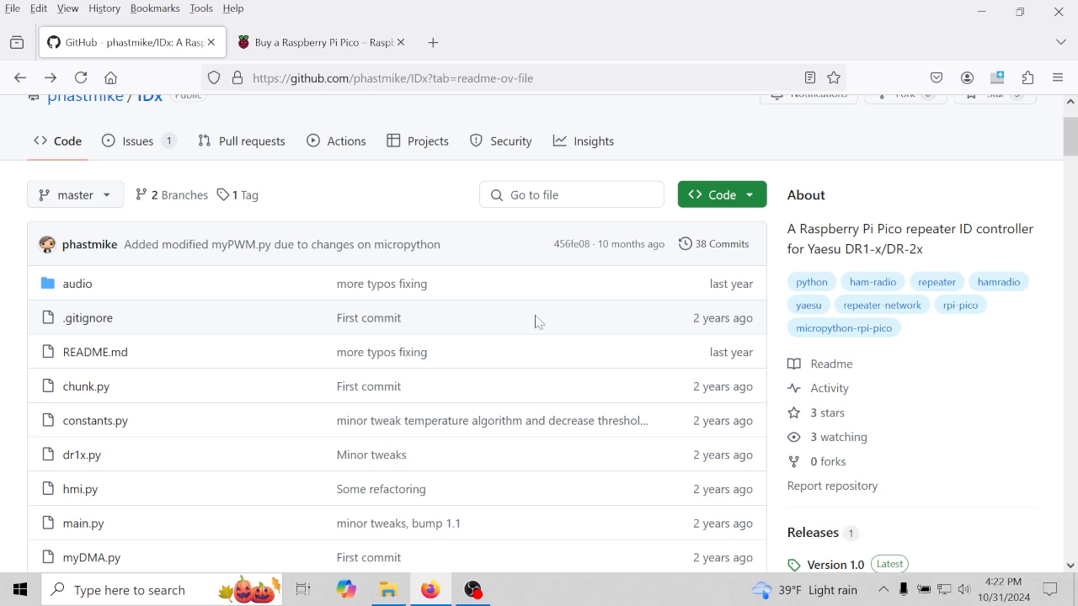
{"action": "mouse_move", "coordinate": [940, 460]}
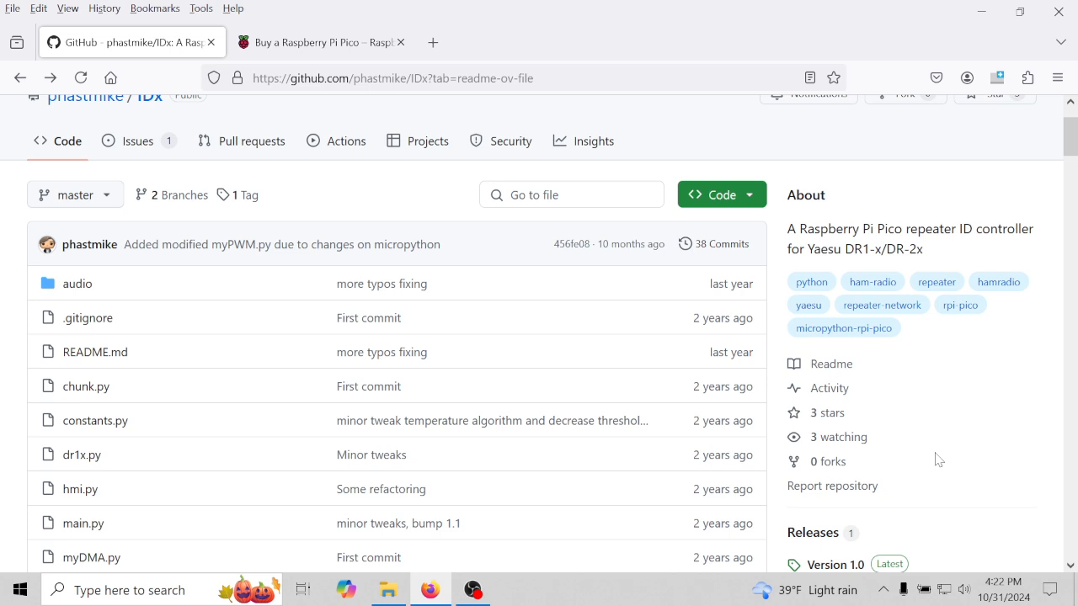
{"action": "scroll", "scroll_direction": "down", "scroll_amount": 3}
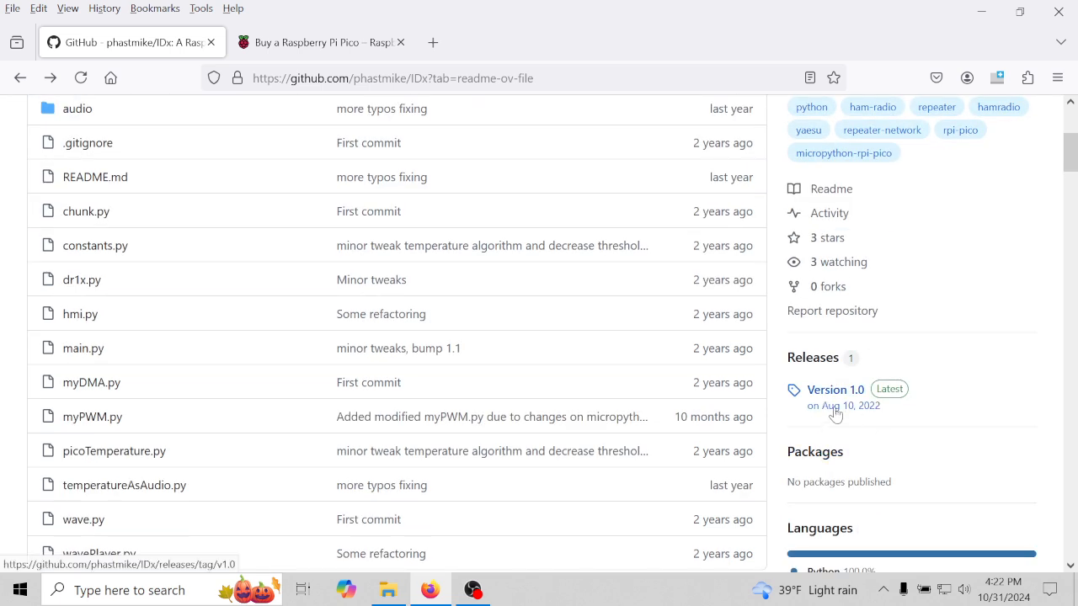
{"action": "mouse_move", "coordinate": [842, 405]}
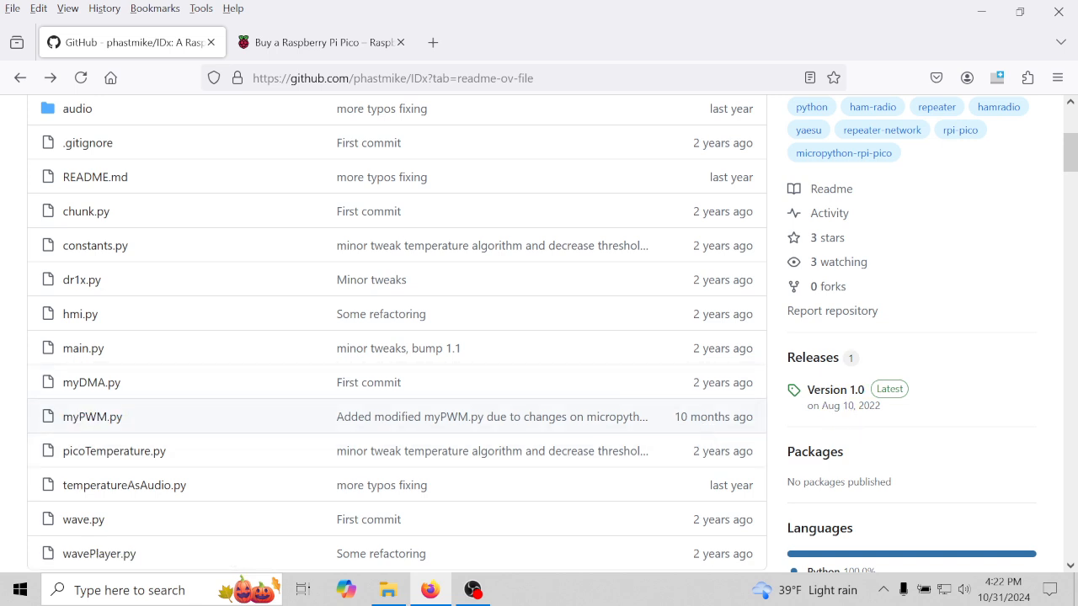
{"action": "scroll", "scroll_direction": "down", "scroll_amount": 3}
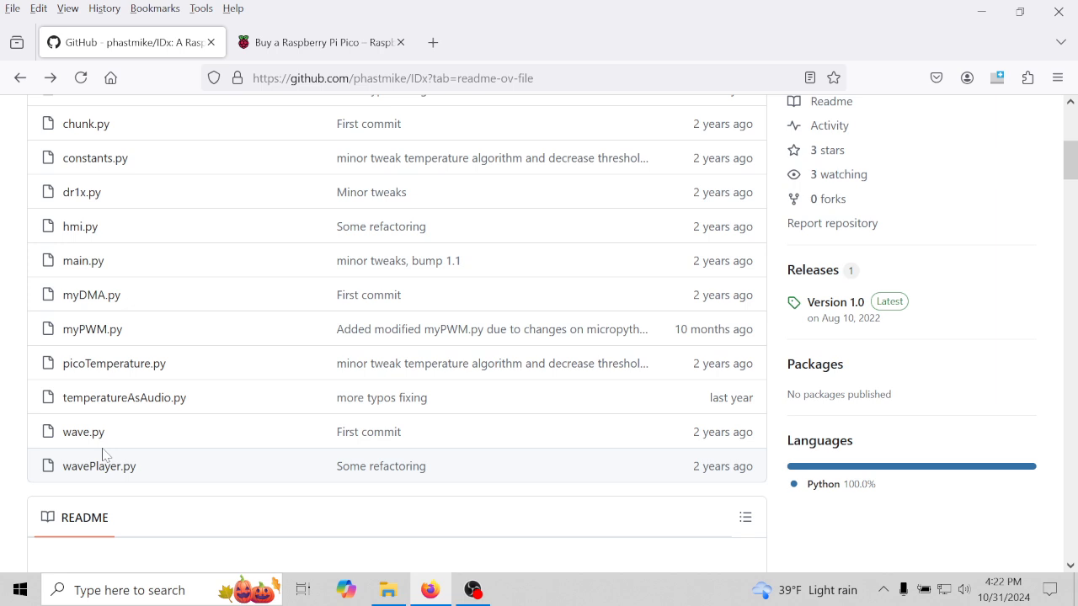
{"action": "mouse_move", "coordinate": [114, 363]}
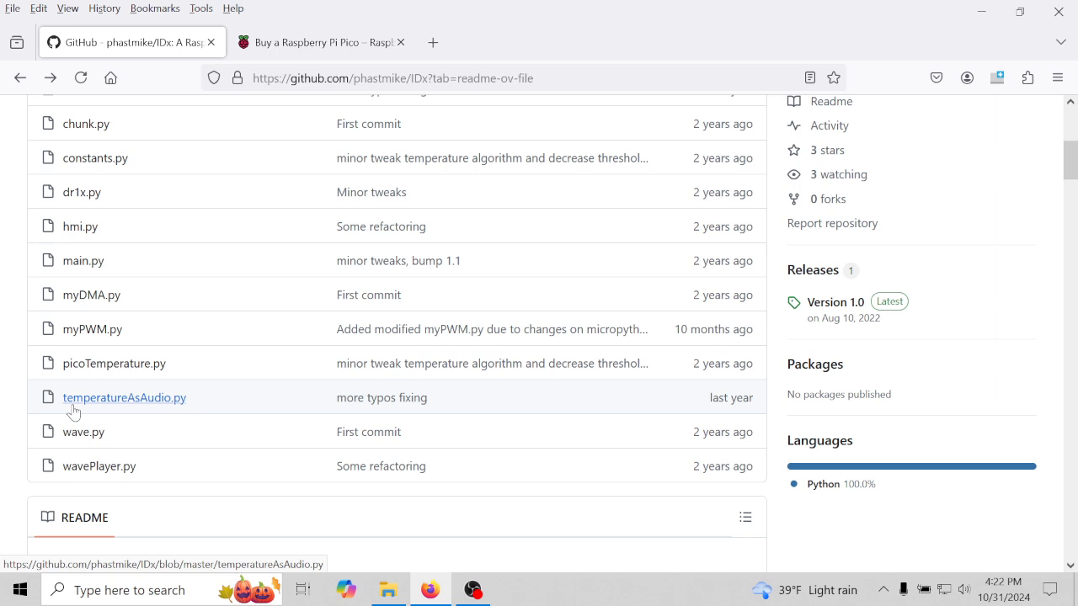
{"action": "mouse_move", "coordinate": [99, 411]}
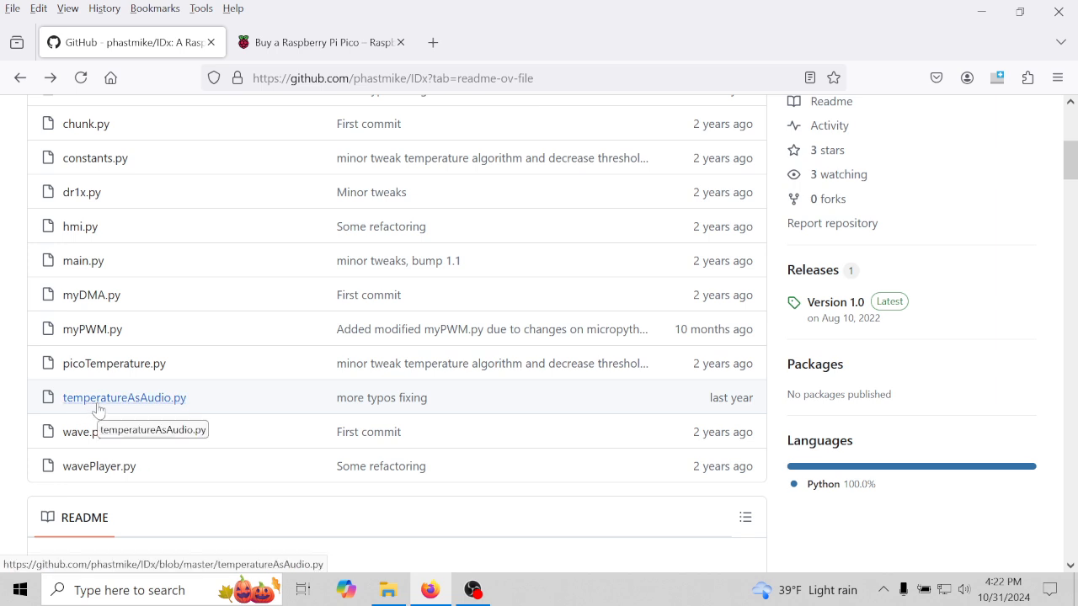
{"action": "mouse_move", "coordinate": [168, 421]}
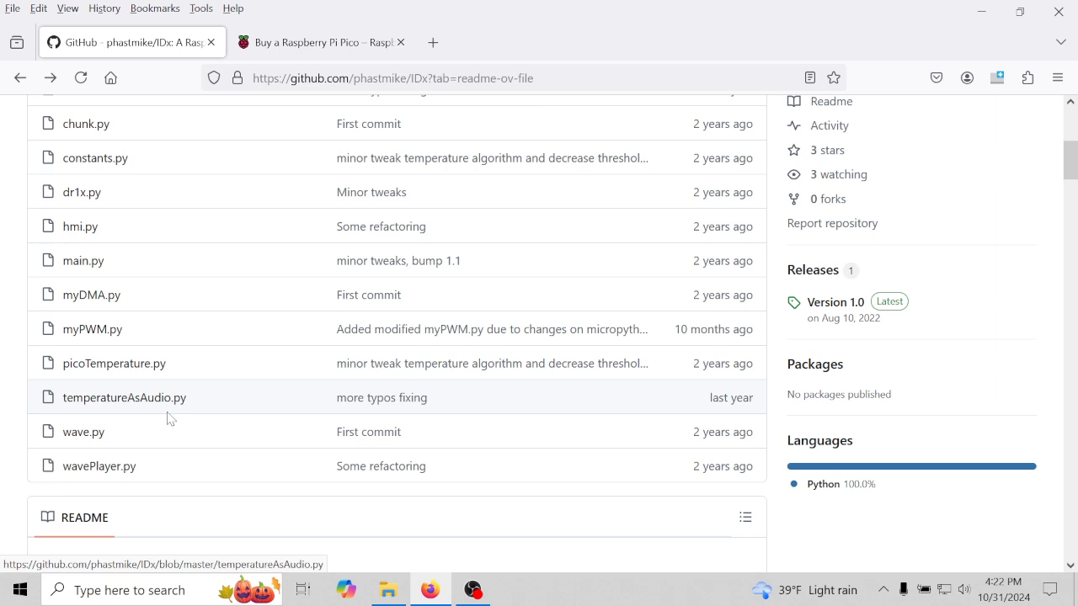
{"action": "scroll", "scroll_direction": "down", "scroll_amount": 3}
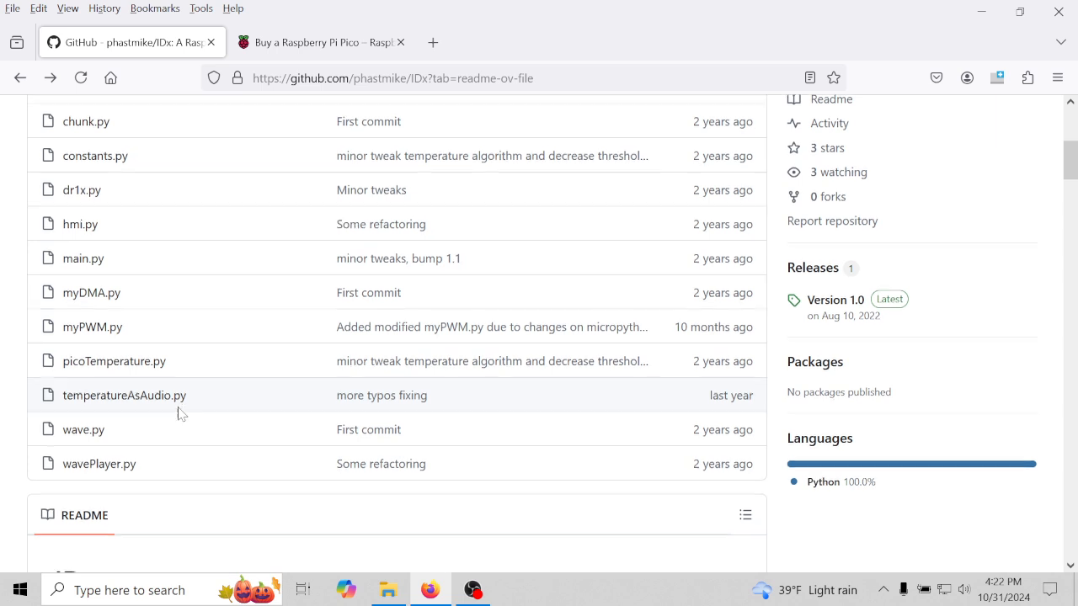
{"action": "scroll", "scroll_direction": "down", "scroll_amount": 3}
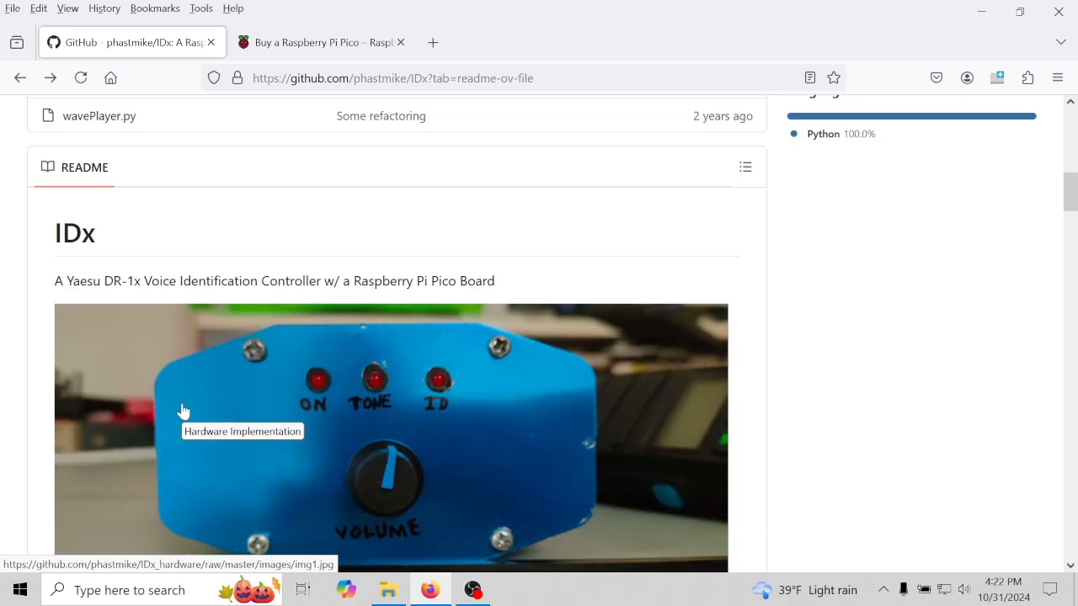
Read the README's Description, Features and Implementation sections down to Sample debug output.
{"action": "scroll", "scroll_direction": "down", "scroll_amount": 3}
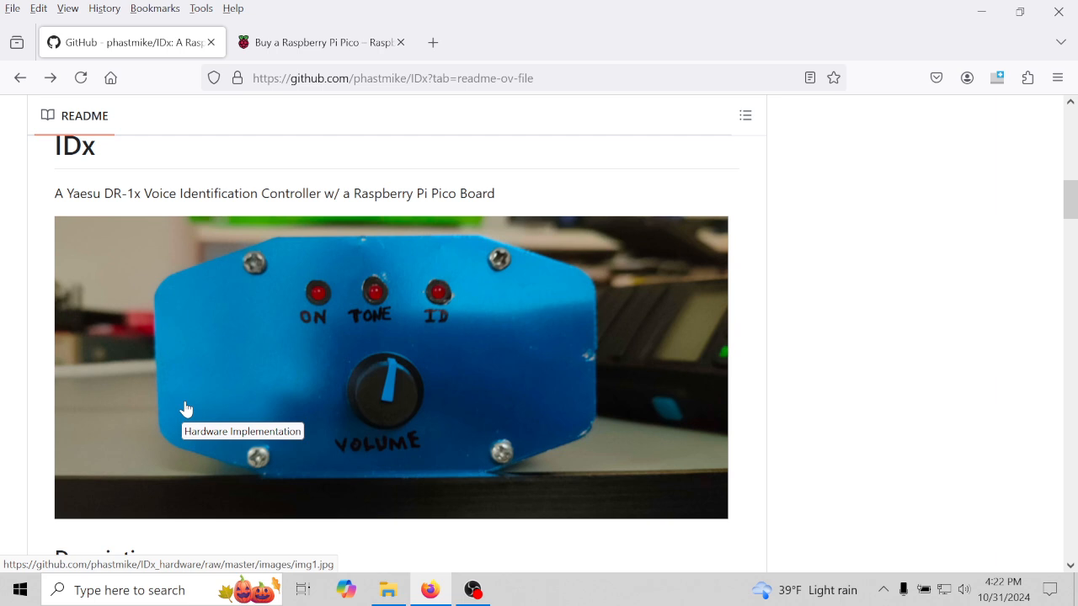
{"action": "mouse_move", "coordinate": [202, 400]}
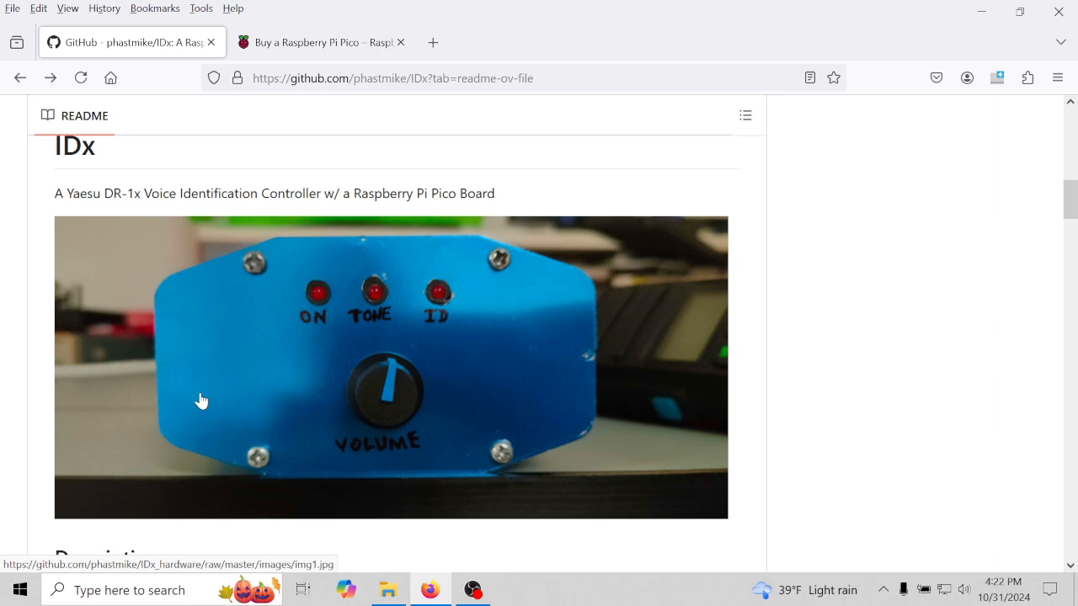
{"action": "scroll", "scroll_direction": "down", "scroll_amount": 3}
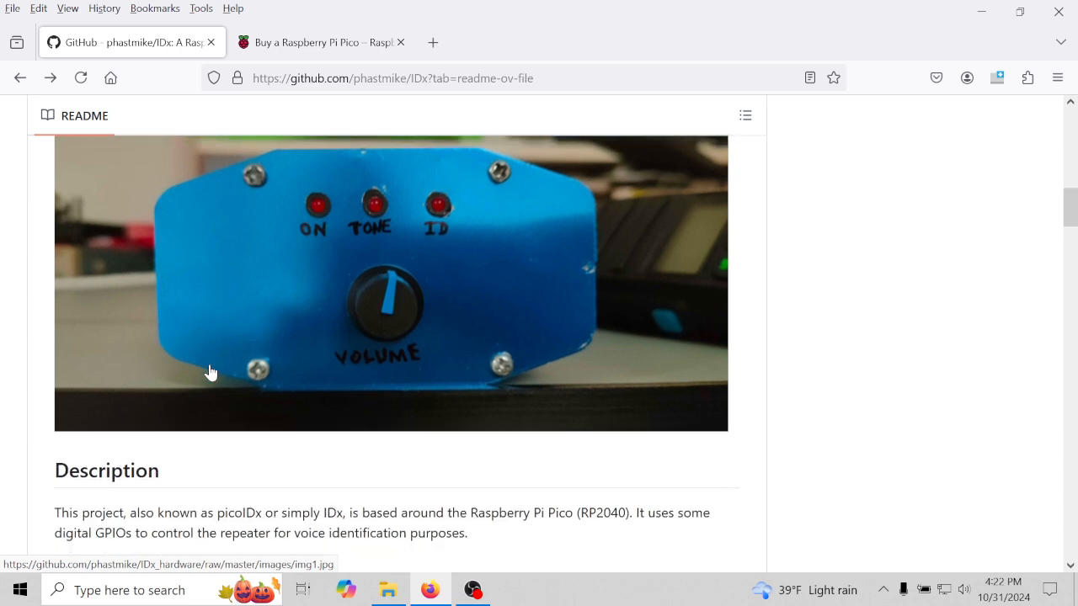
{"action": "scroll", "scroll_direction": "down", "scroll_amount": 3}
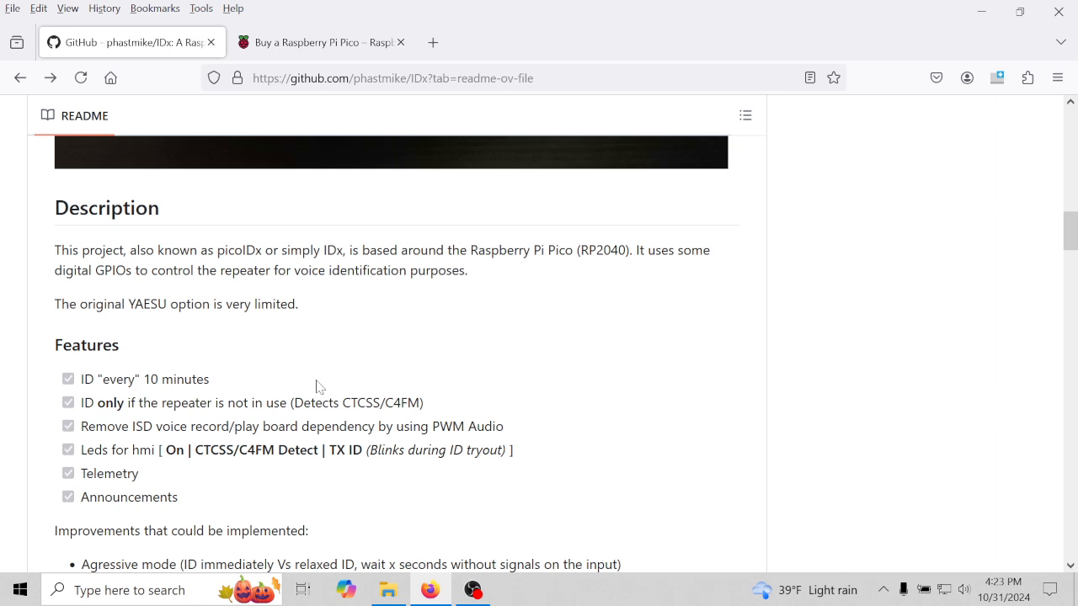
{"action": "mouse_move", "coordinate": [386, 370]}
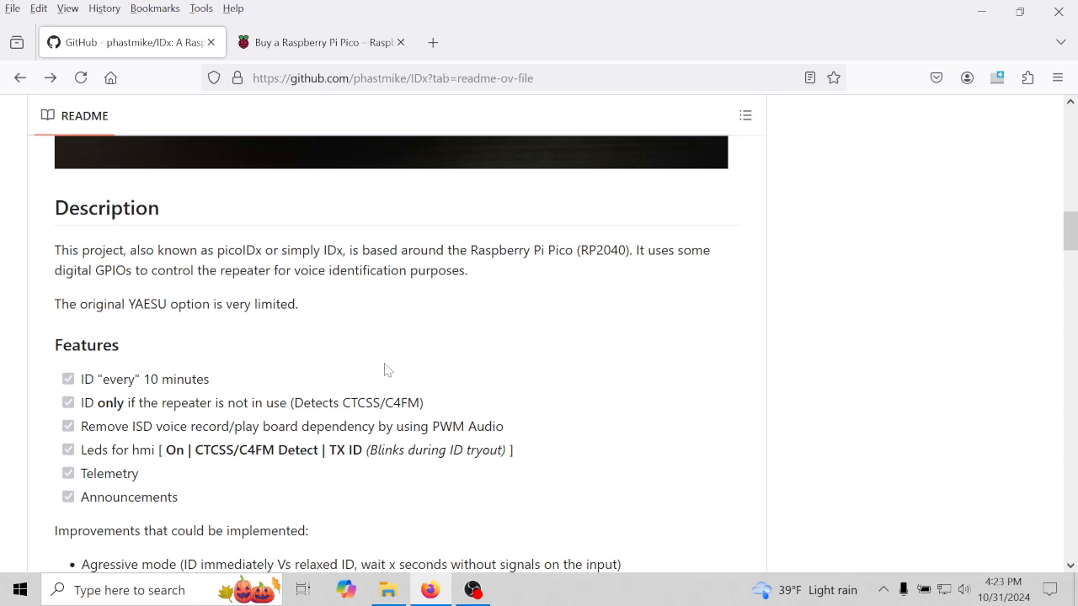
{"action": "mouse_move", "coordinate": [347, 361]}
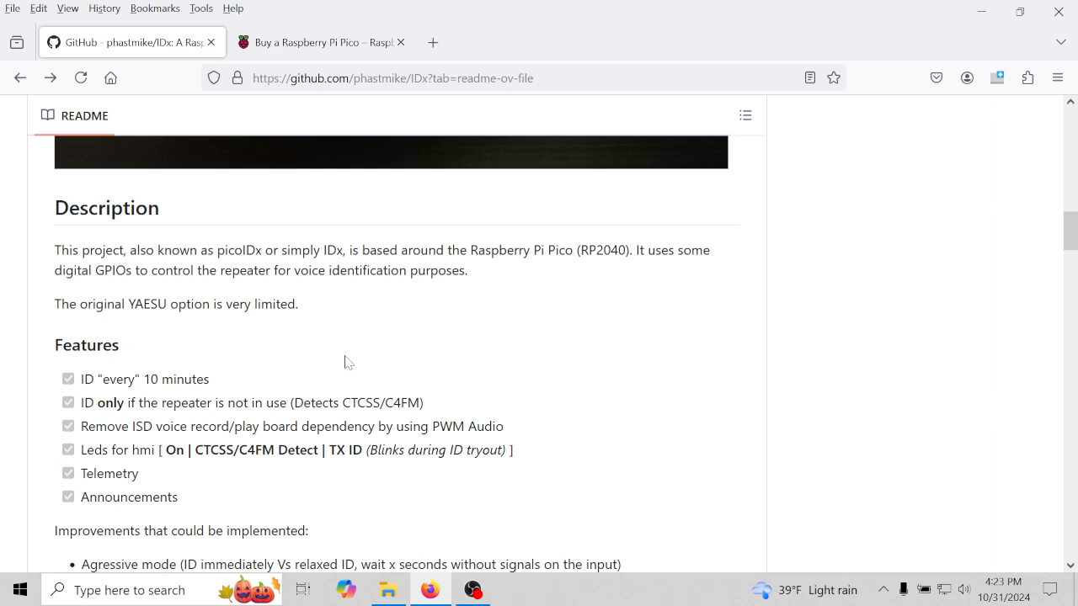
{"action": "mouse_move", "coordinate": [200, 520]}
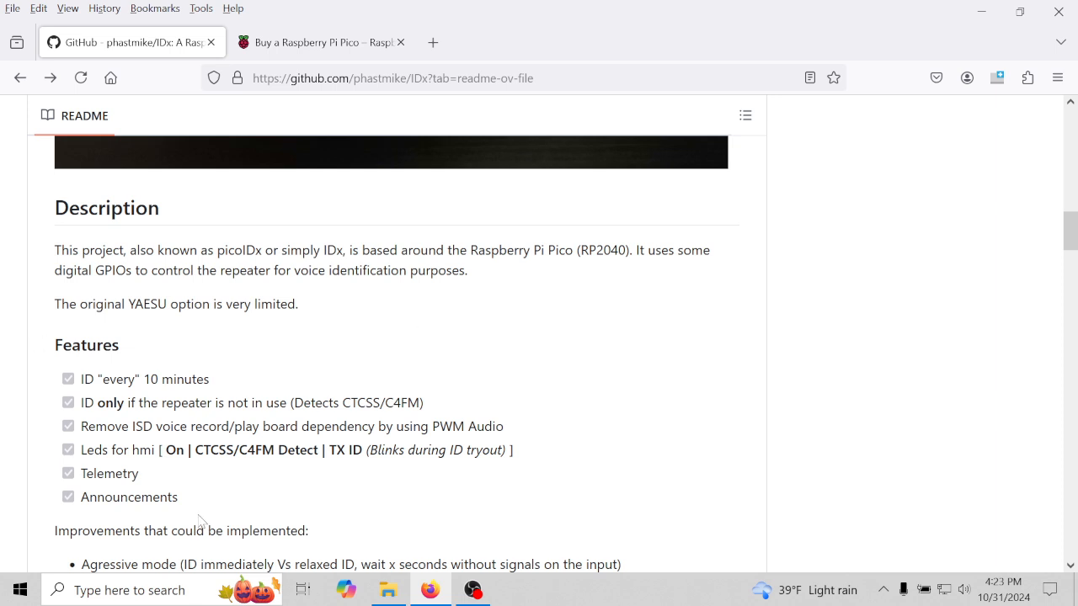
{"action": "scroll", "scroll_direction": "down", "scroll_amount": 3}
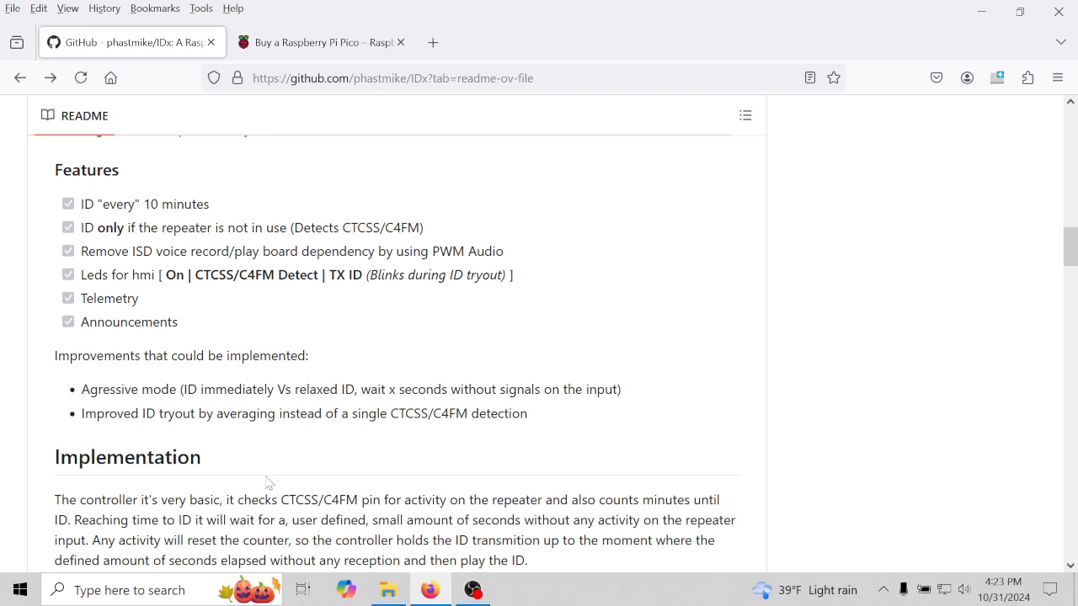
{"action": "scroll", "scroll_direction": "down", "scroll_amount": 3}
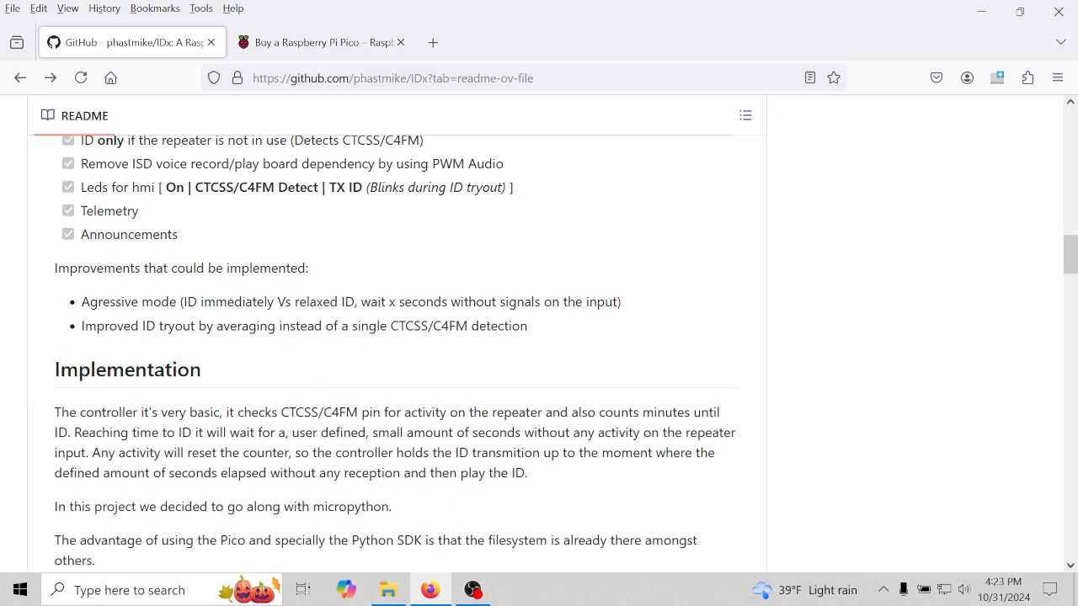
{"action": "scroll", "scroll_direction": "down", "scroll_amount": 3}
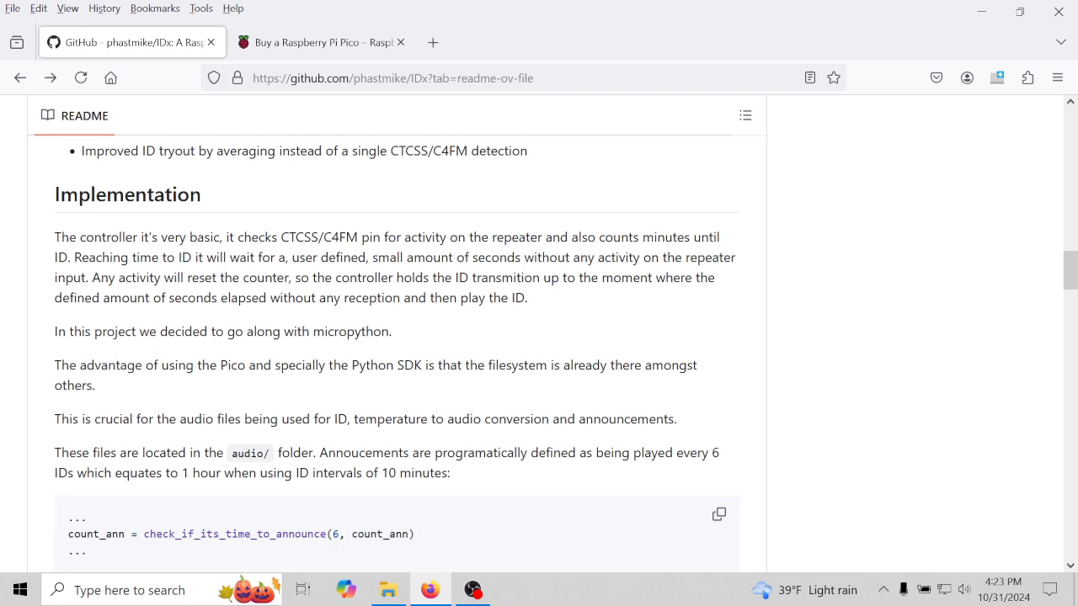
{"action": "scroll", "scroll_direction": "down", "scroll_amount": 3}
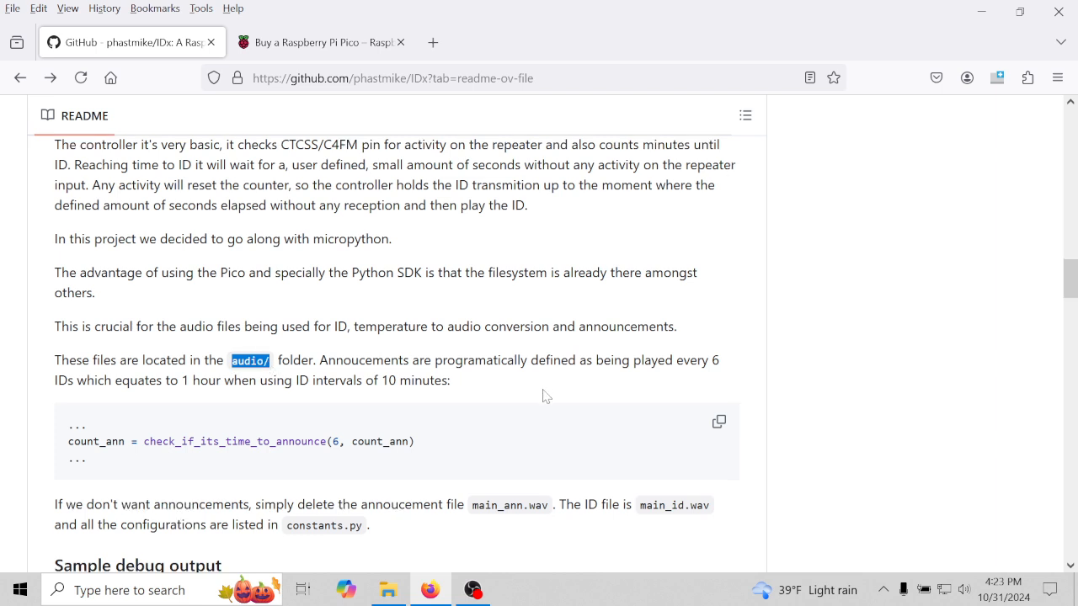
{"action": "scroll", "scroll_direction": "down", "scroll_amount": 3}
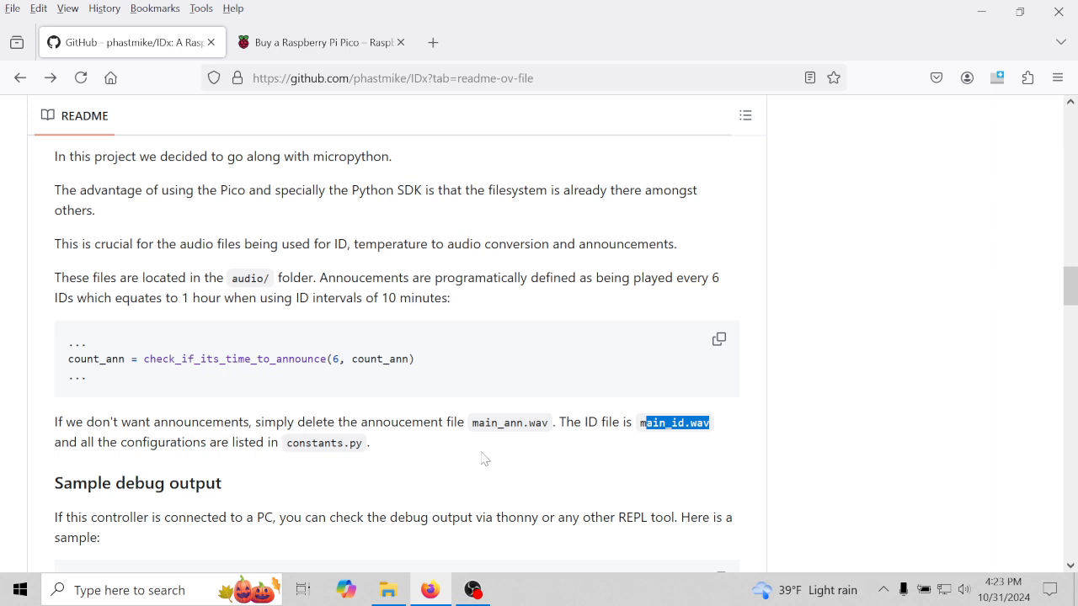
{"action": "scroll", "scroll_direction": "down", "scroll_amount": 3}
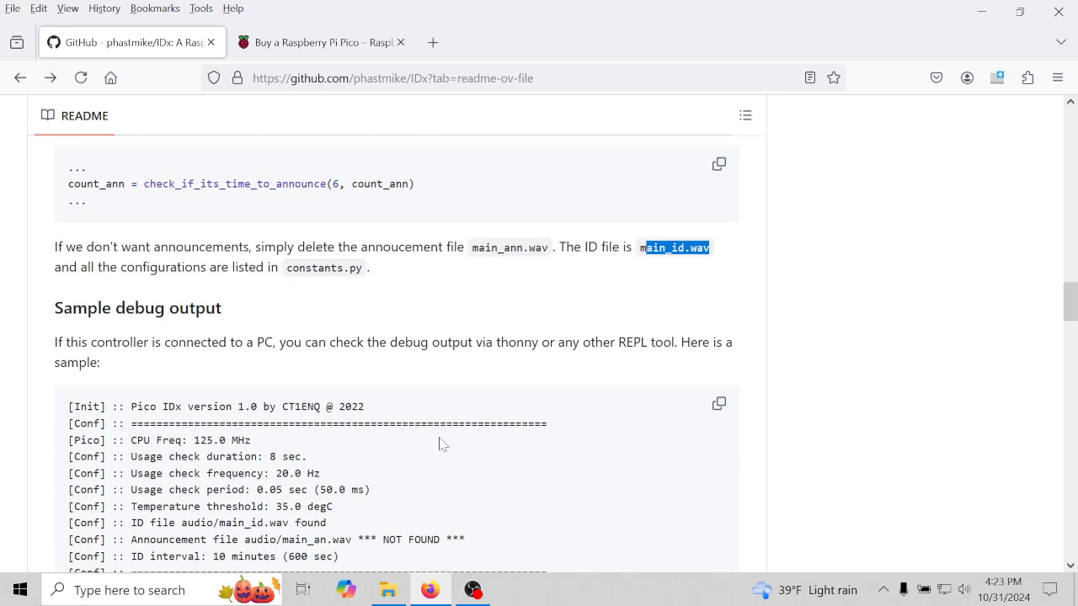
Scroll further through the README, then back up to the DE-15 pinout sections and file list.
{"action": "scroll", "scroll_direction": "down", "scroll_amount": 3}
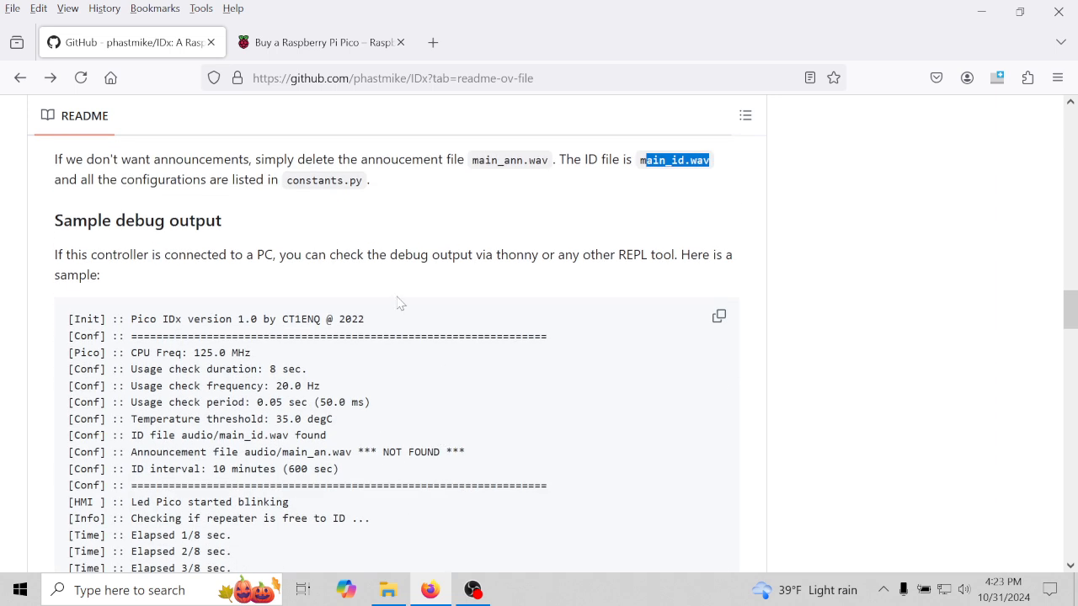
{"action": "scroll", "scroll_direction": "down", "scroll_amount": 3}
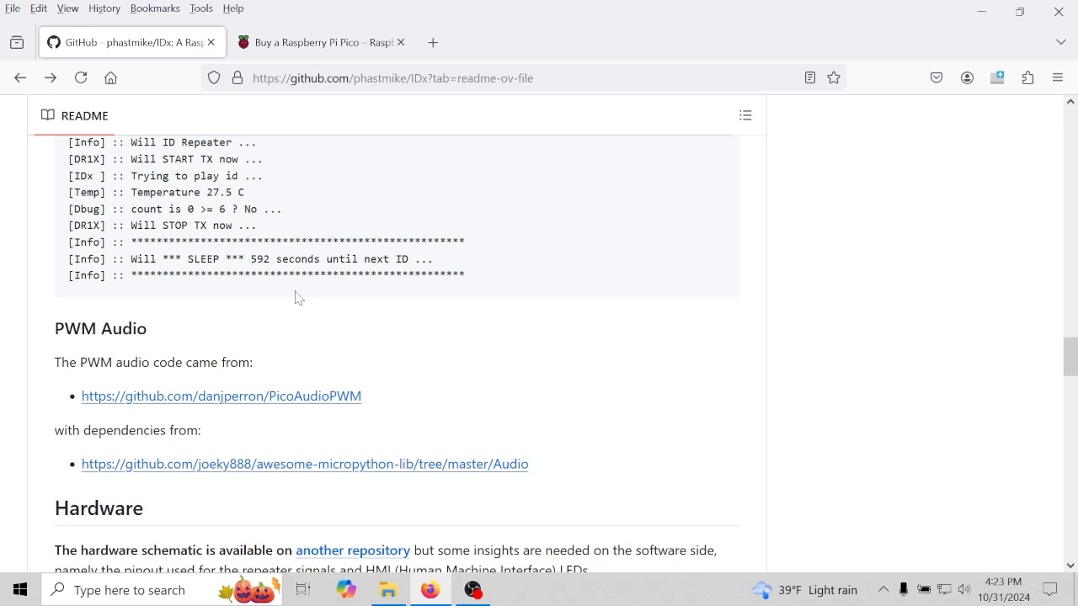
{"action": "scroll", "scroll_direction": "down", "scroll_amount": 3}
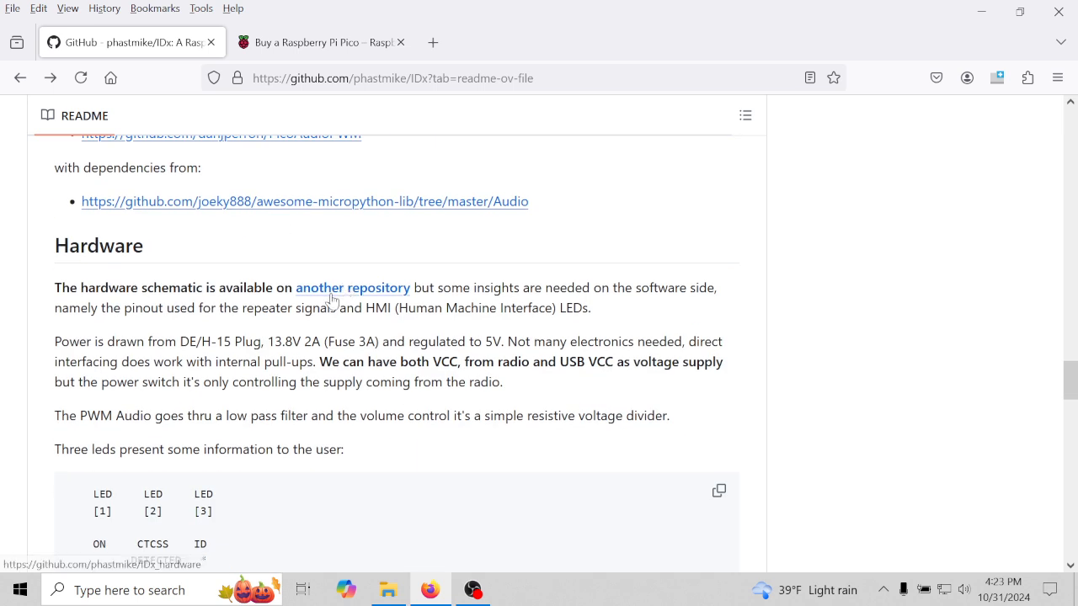
{"action": "scroll", "scroll_direction": "down", "scroll_amount": 3}
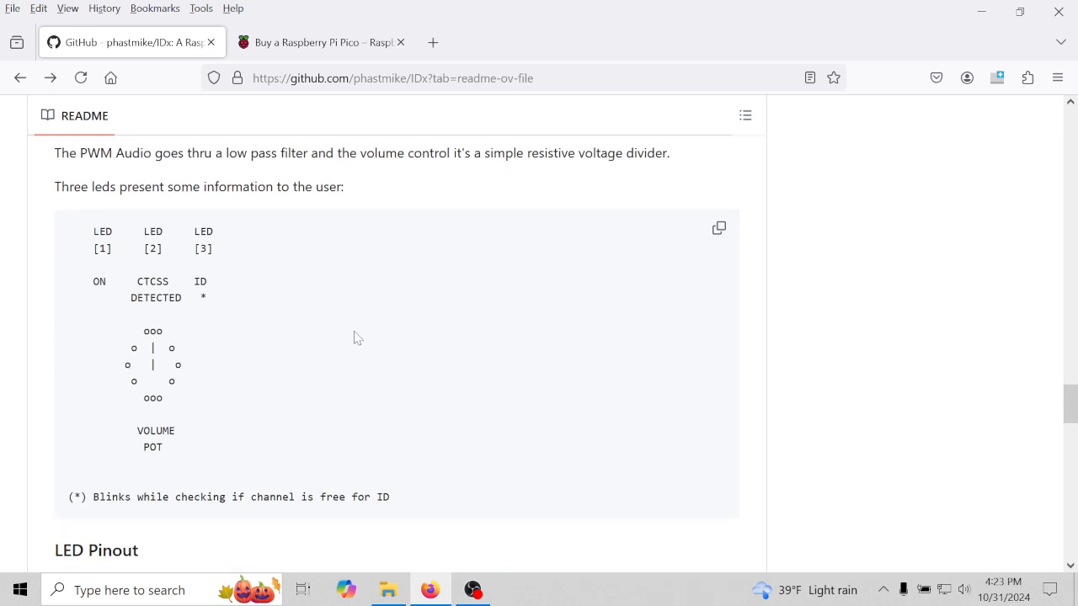
{"action": "scroll", "scroll_direction": "down", "scroll_amount": 3}
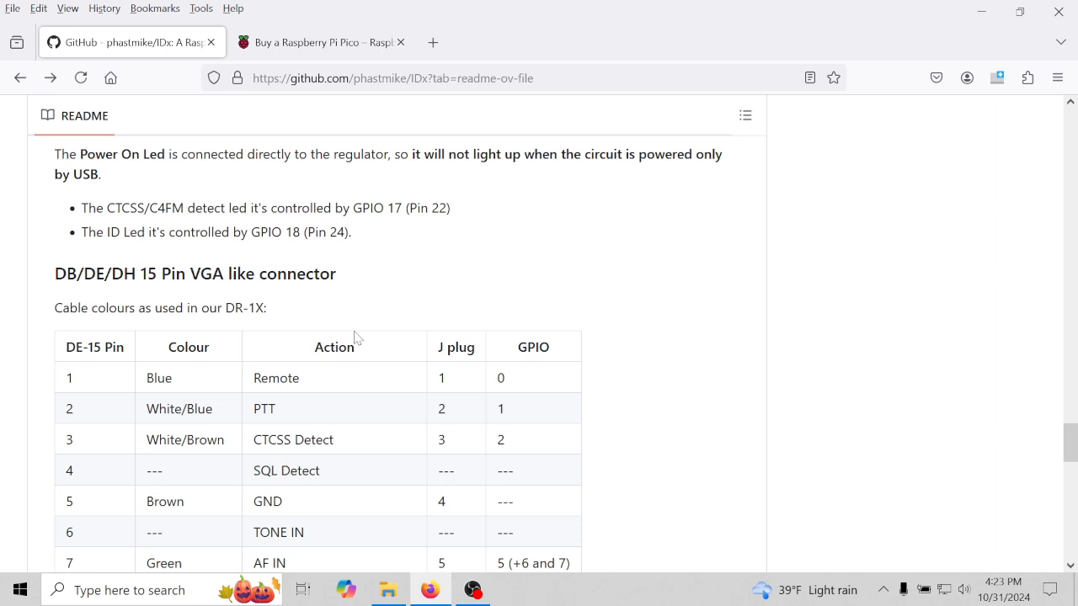
{"action": "scroll", "scroll_direction": "down", "scroll_amount": 3}
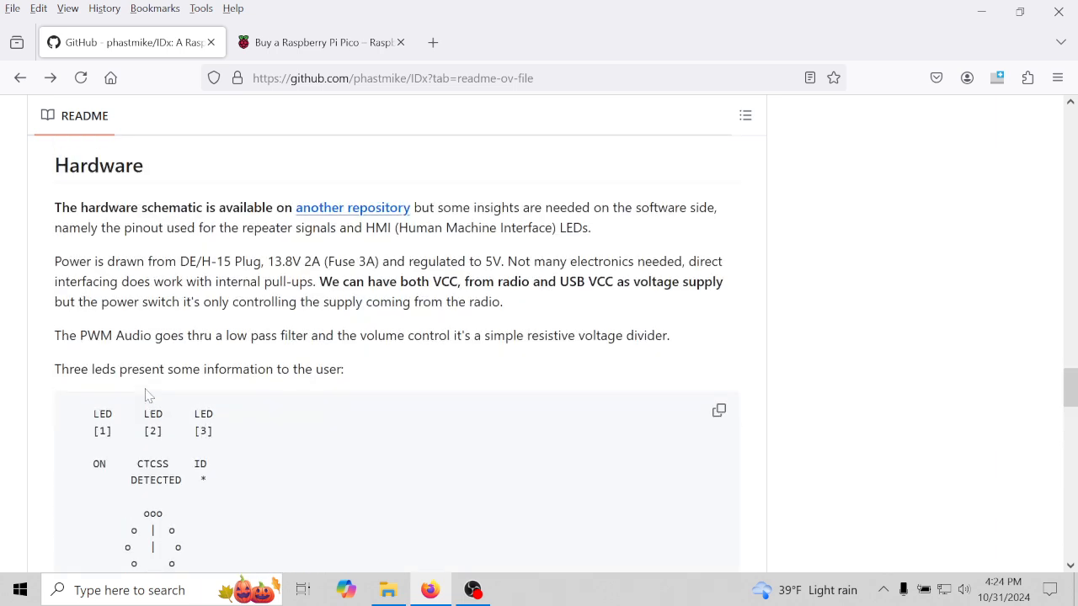
{"action": "scroll", "scroll_direction": "down", "scroll_amount": 3}
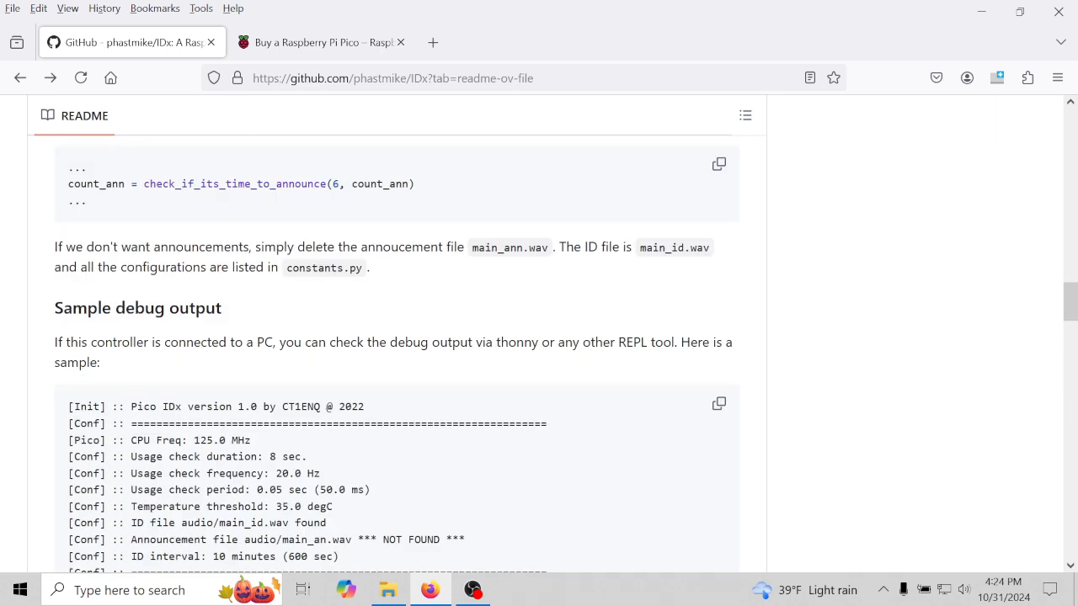
{"action": "scroll", "scroll_direction": "up", "scroll_amount": 3}
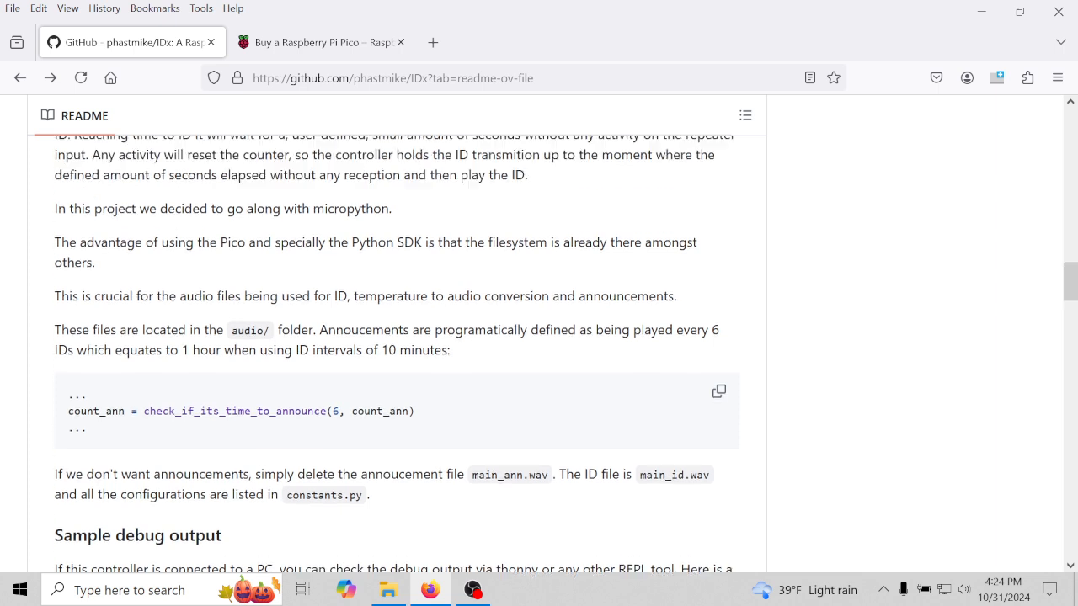
{"action": "scroll", "scroll_direction": "up", "scroll_amount": 3}
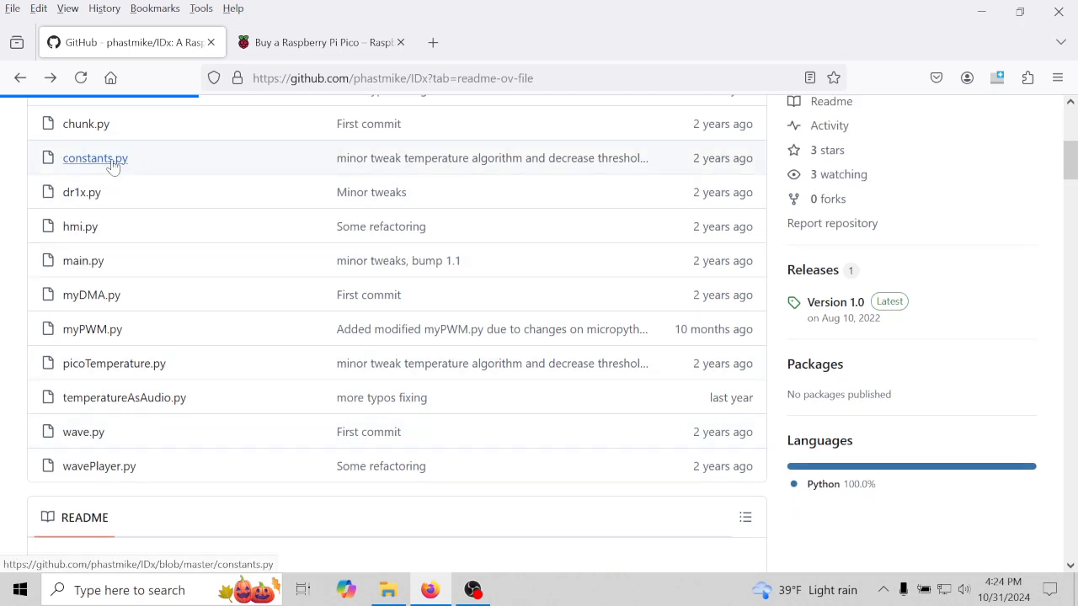
Inspect constants.py, marking the main_an.wav file name and scrolling to SLEEP_MIN.
{"action": "left_click", "coordinate": [94, 158]}
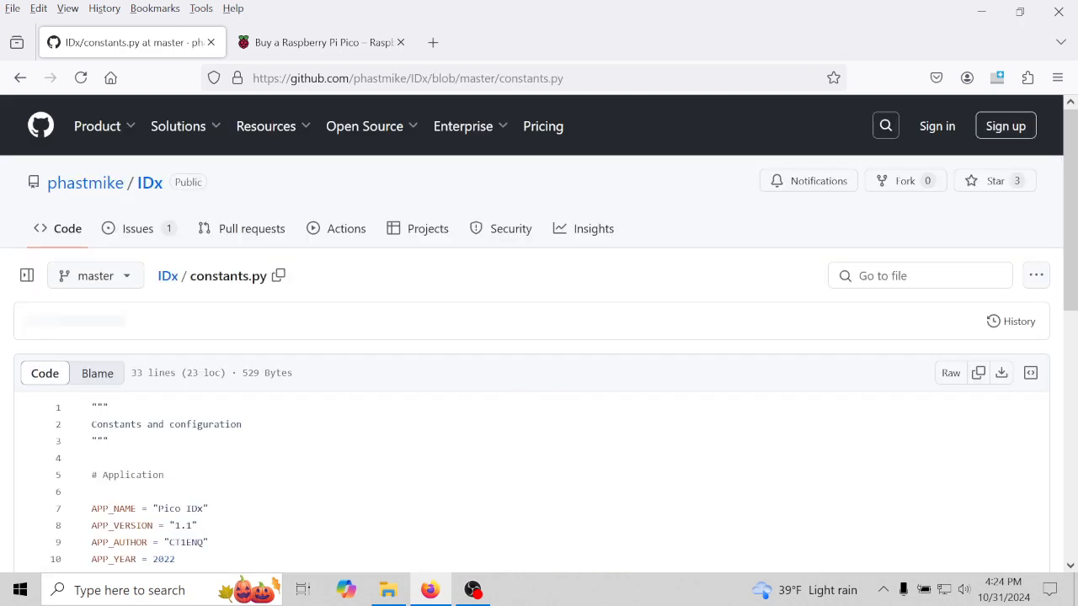
{"action": "left_click", "coordinate": [27, 275]}
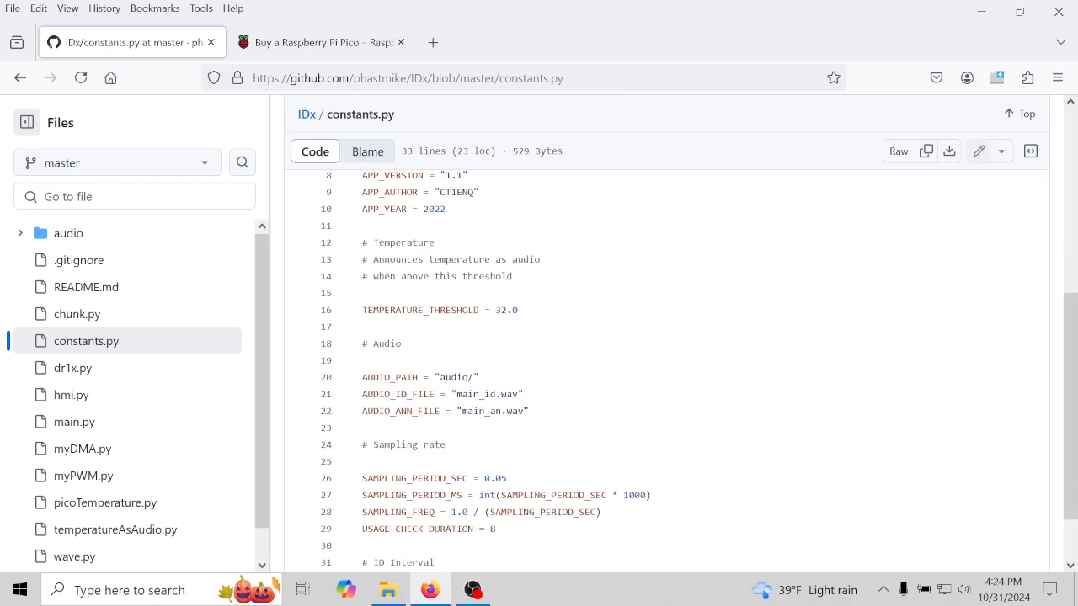
{"action": "double_click", "coordinate": [453, 376]}
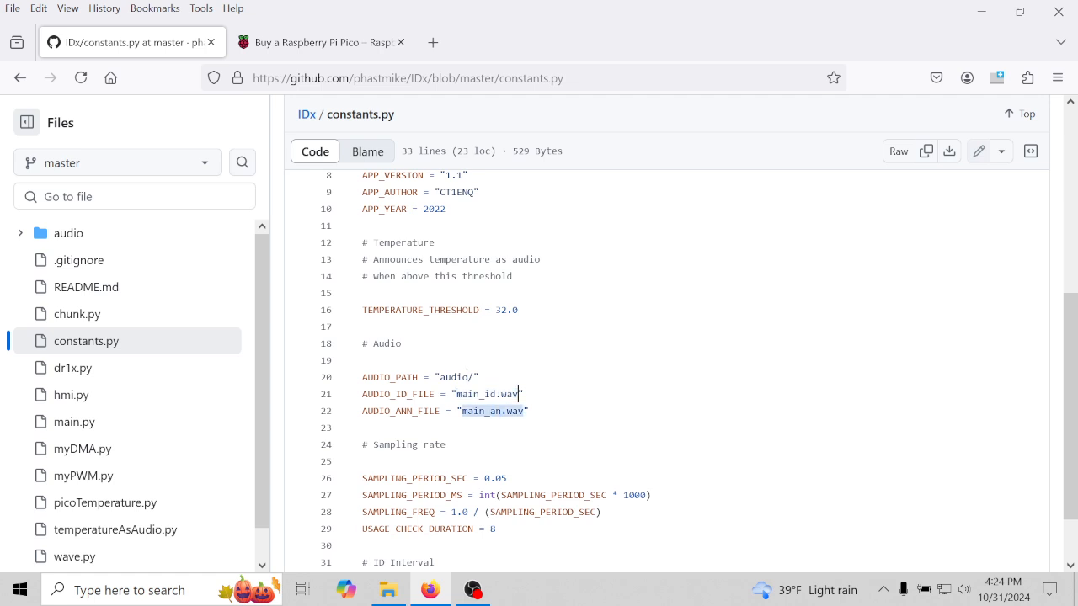
{"action": "scroll", "scroll_direction": "down", "scroll_amount": 3}
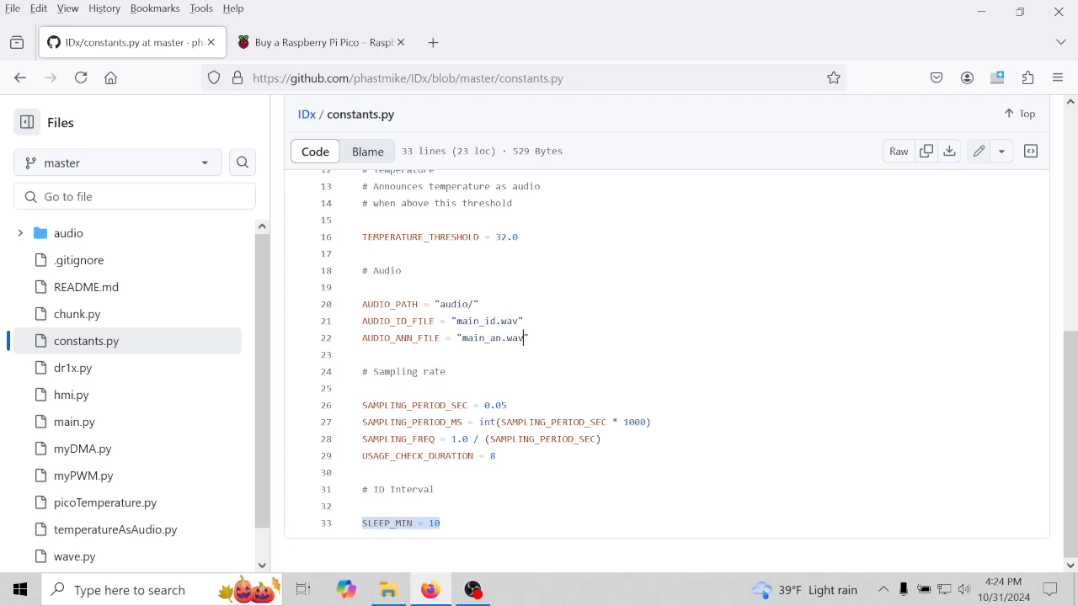
Go back to the IDx README and scroll down to its PWM Audio section.
{"action": "left_click", "coordinate": [21, 78]}
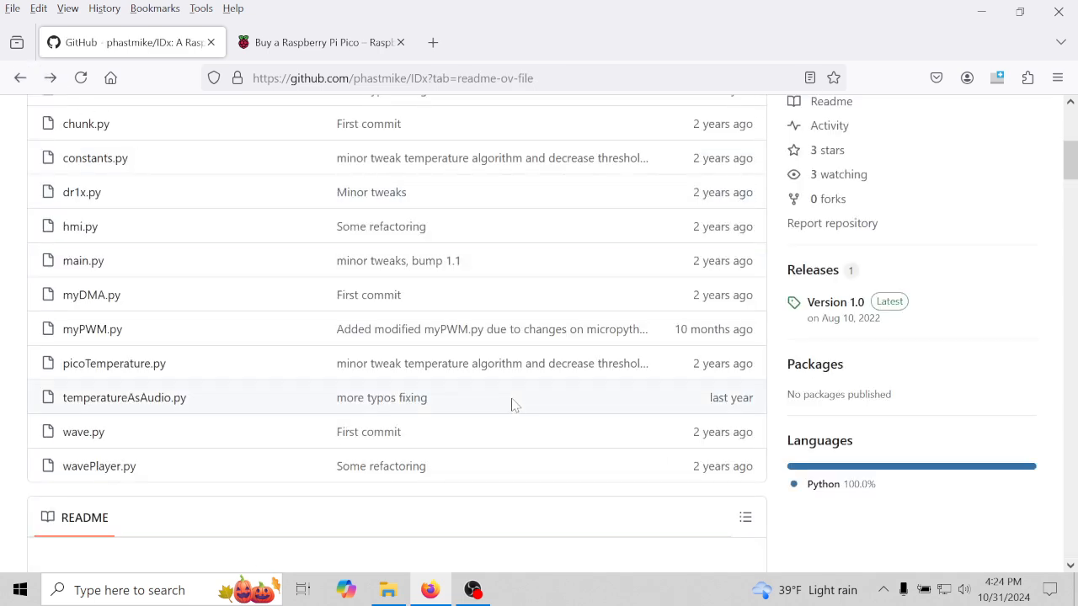
{"action": "scroll", "scroll_direction": "down", "scroll_amount": 3}
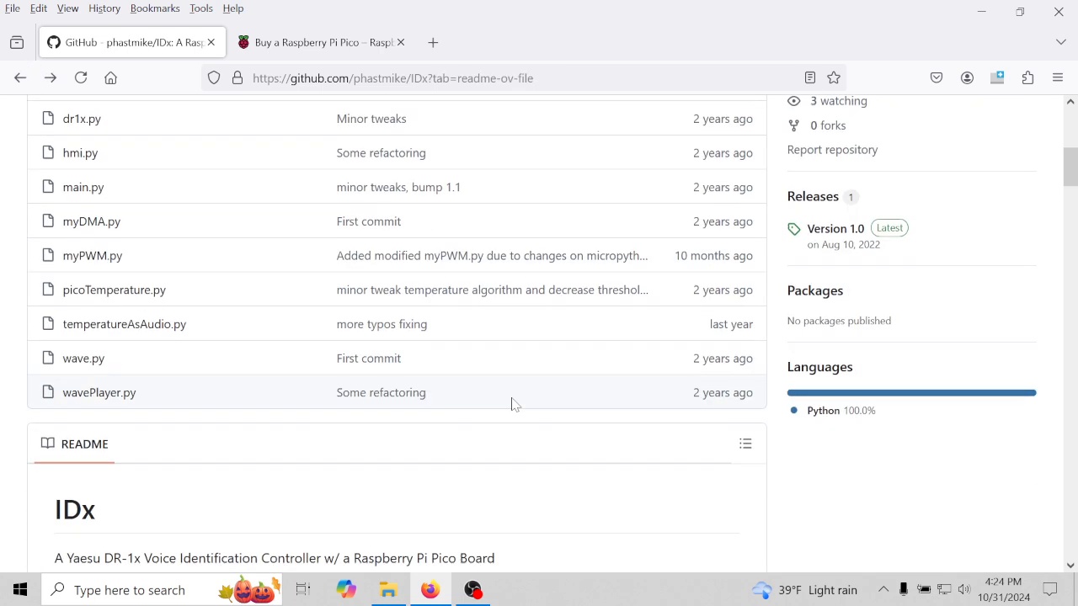
{"action": "scroll", "scroll_direction": "down", "scroll_amount": 3}
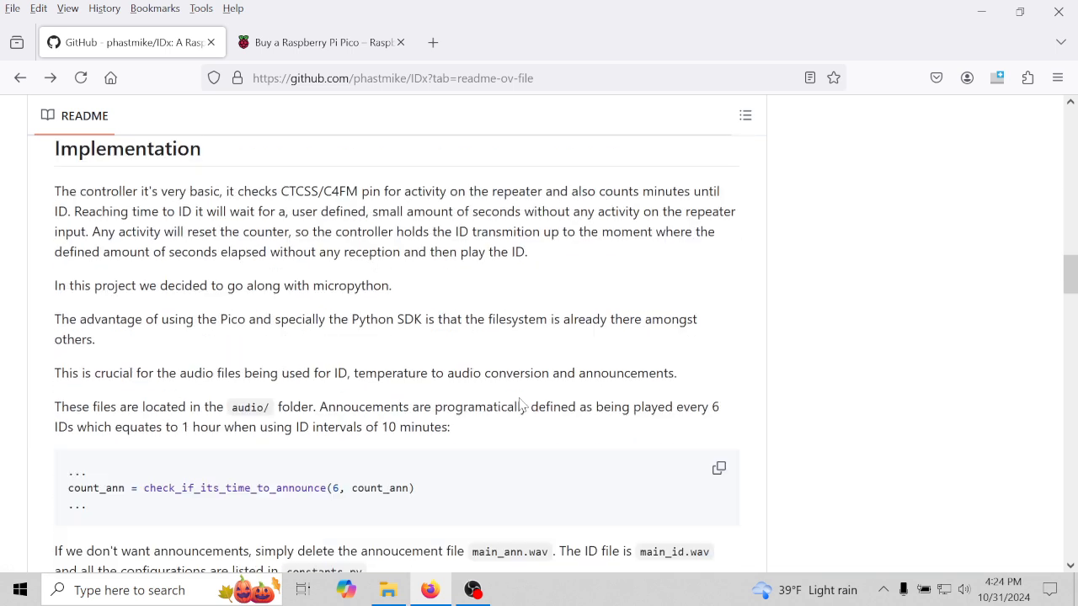
{"action": "scroll", "scroll_direction": "down", "scroll_amount": 3}
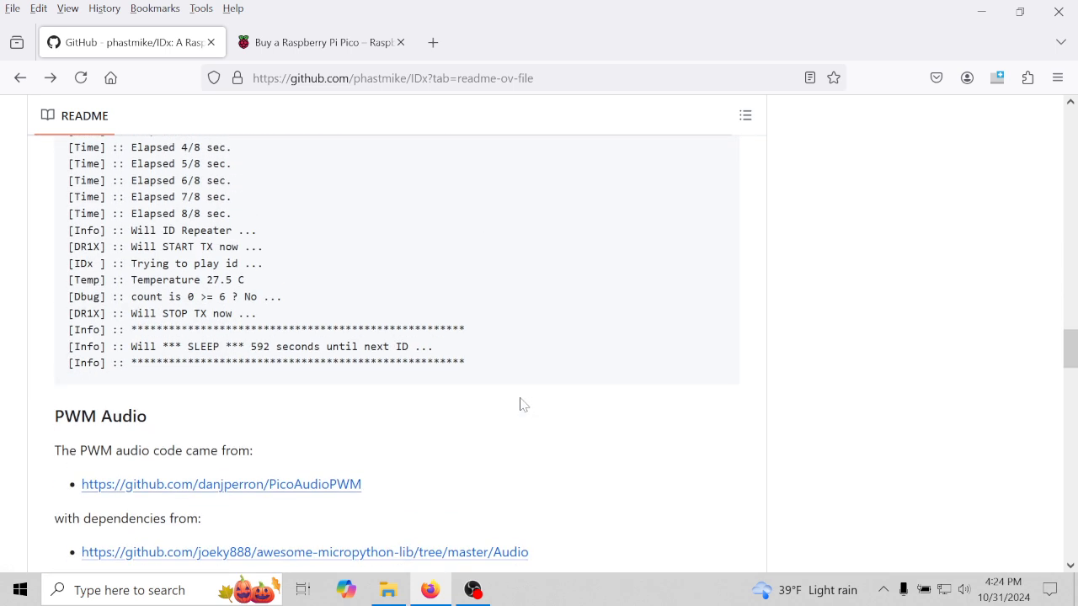
{"action": "scroll", "scroll_direction": "down", "scroll_amount": 3}
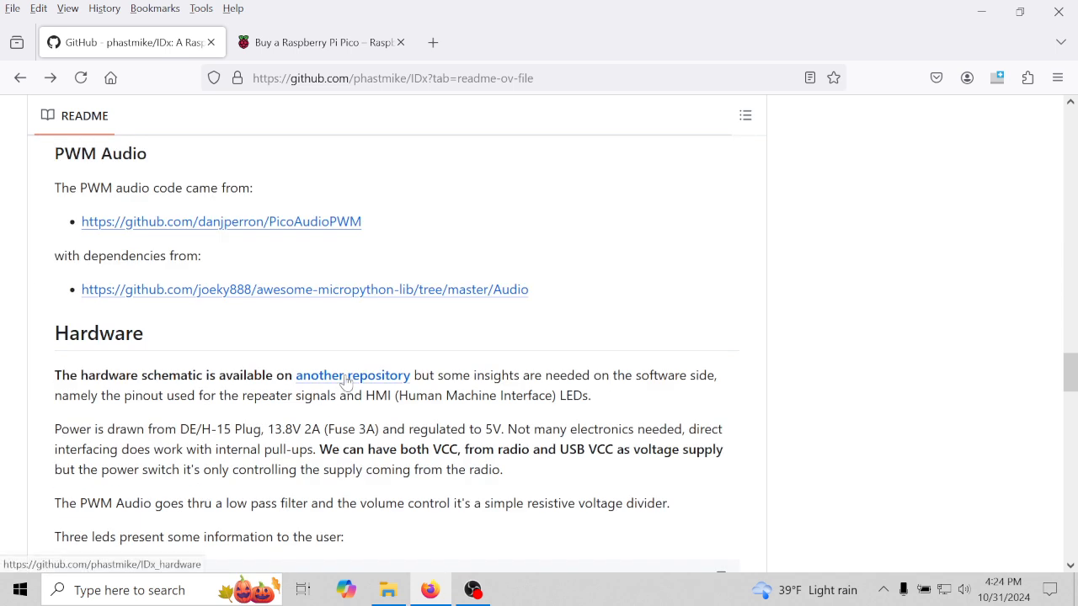
{"action": "left_click", "coordinate": [352, 375]}
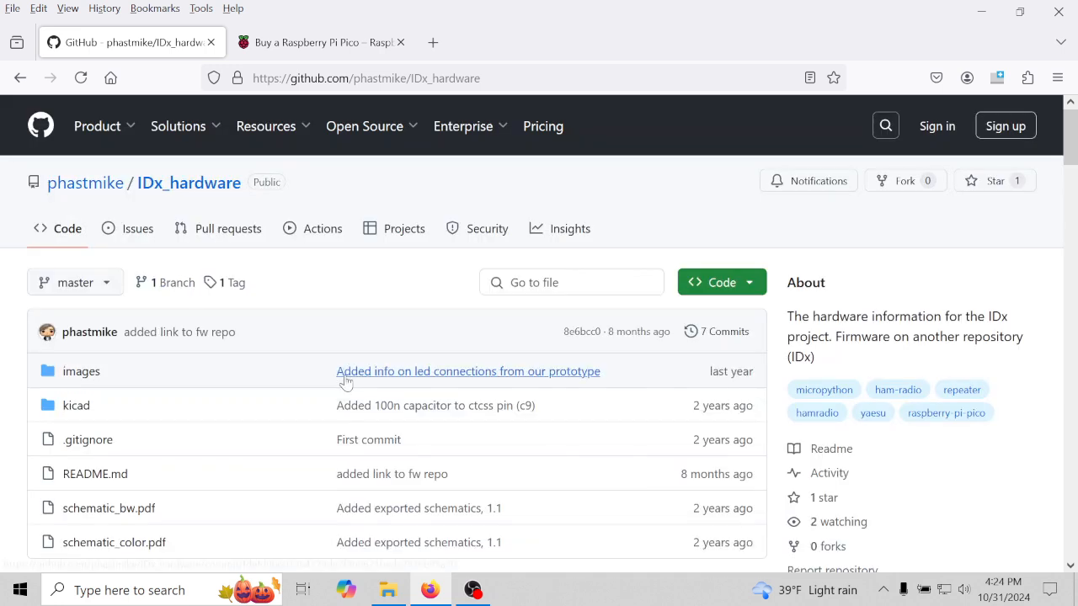
{"action": "scroll", "scroll_direction": "down", "scroll_amount": 3}
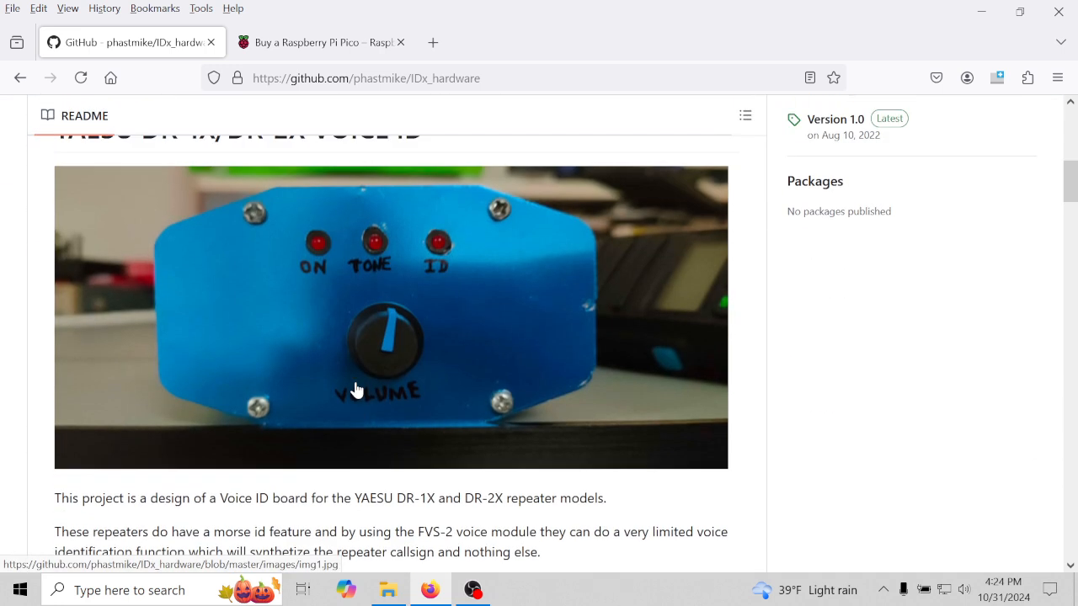
{"action": "scroll", "scroll_direction": "down", "scroll_amount": 3}
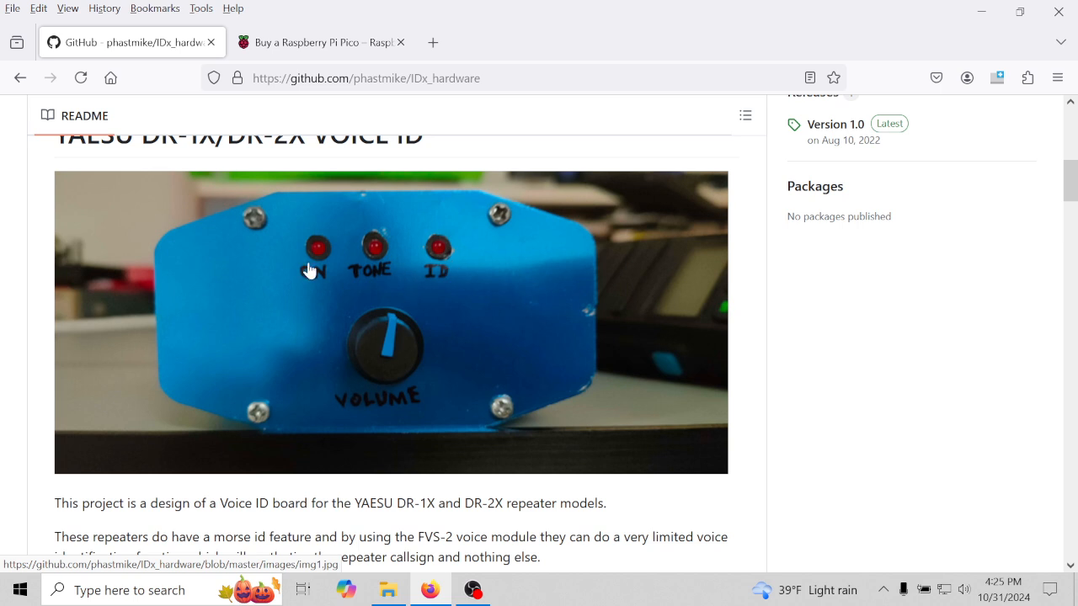
{"action": "scroll", "scroll_direction": "down", "scroll_amount": 3}
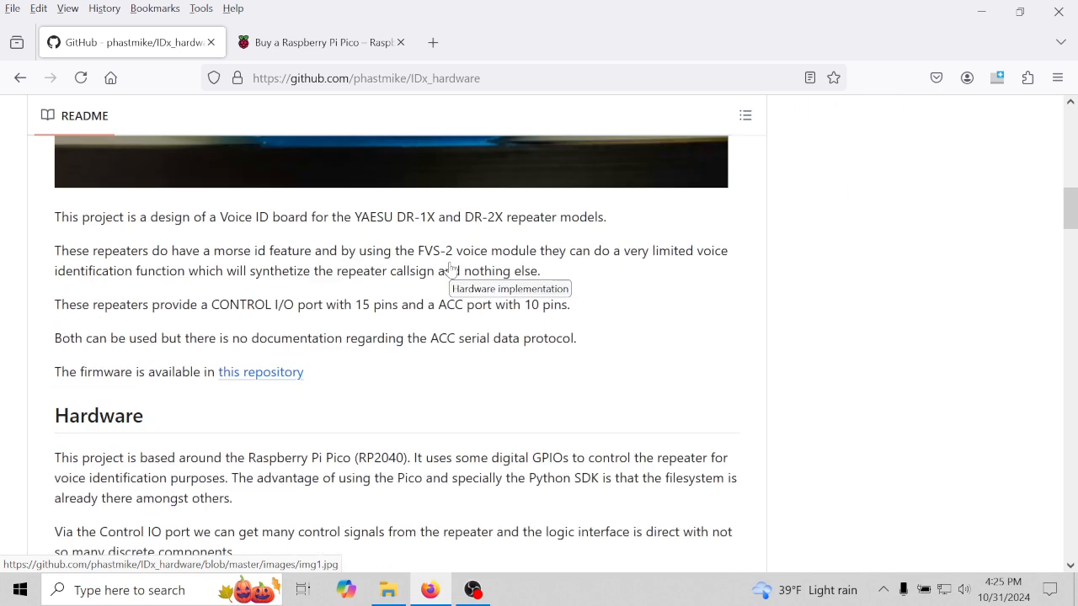
{"action": "scroll", "scroll_direction": "down", "scroll_amount": 3}
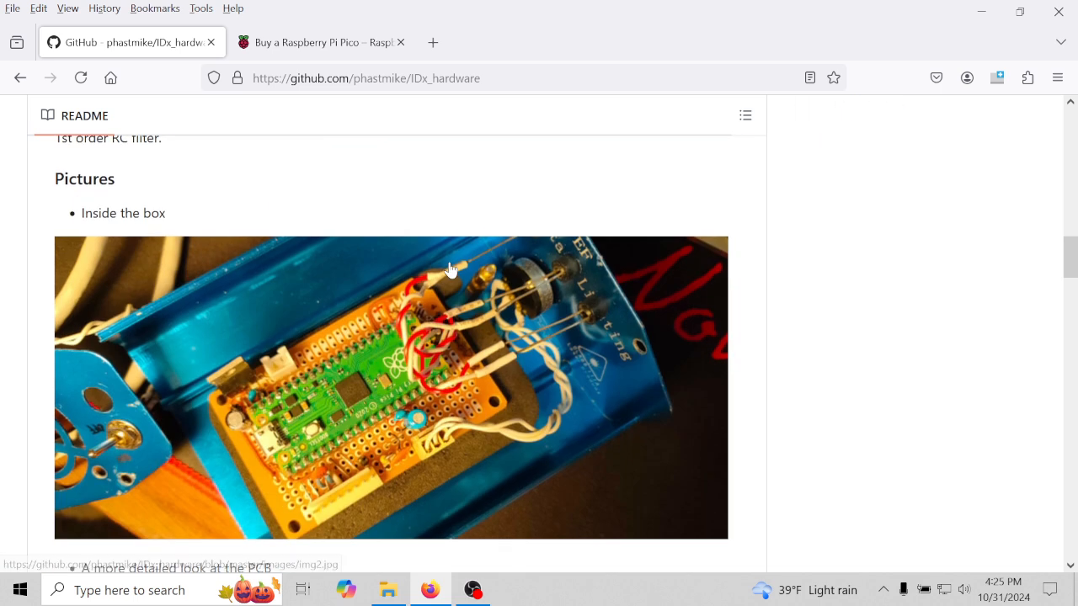
{"action": "mouse_move", "coordinate": [530, 299]}
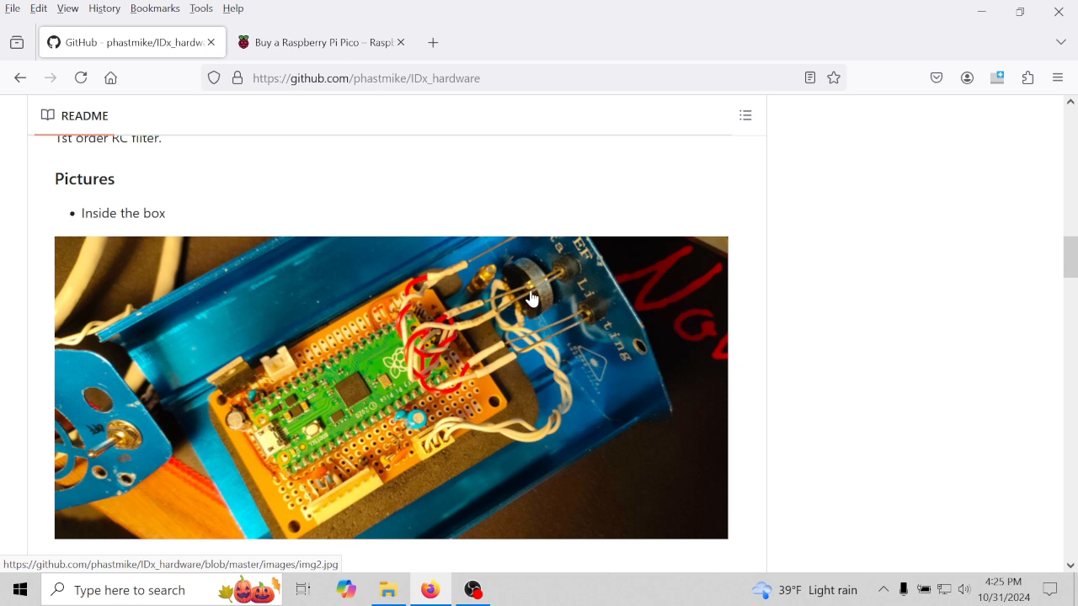
{"action": "scroll", "scroll_direction": "up", "scroll_amount": 3}
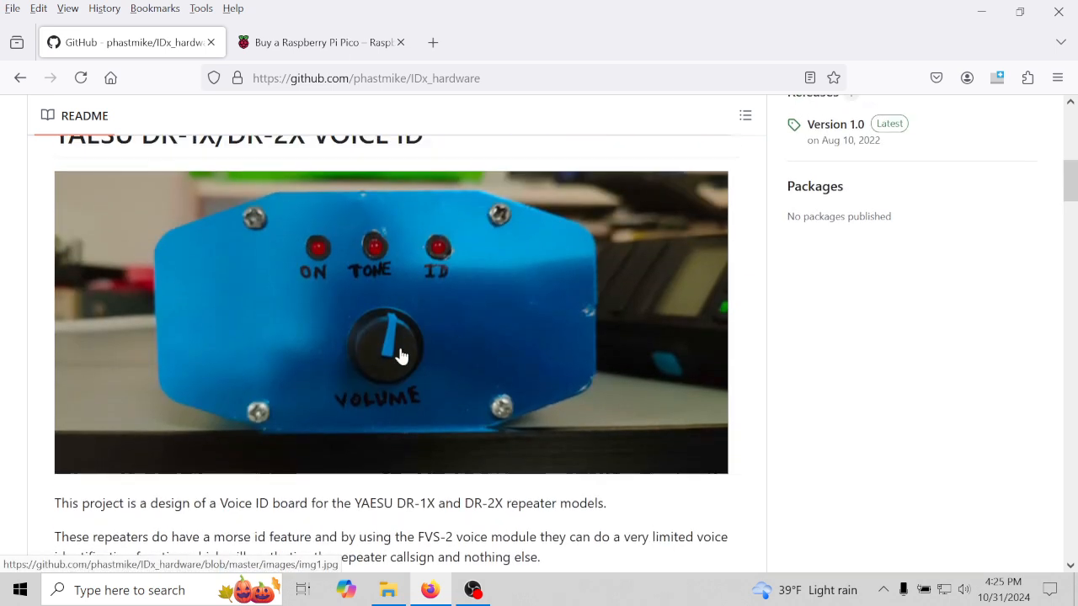
{"action": "mouse_move", "coordinate": [401, 364]}
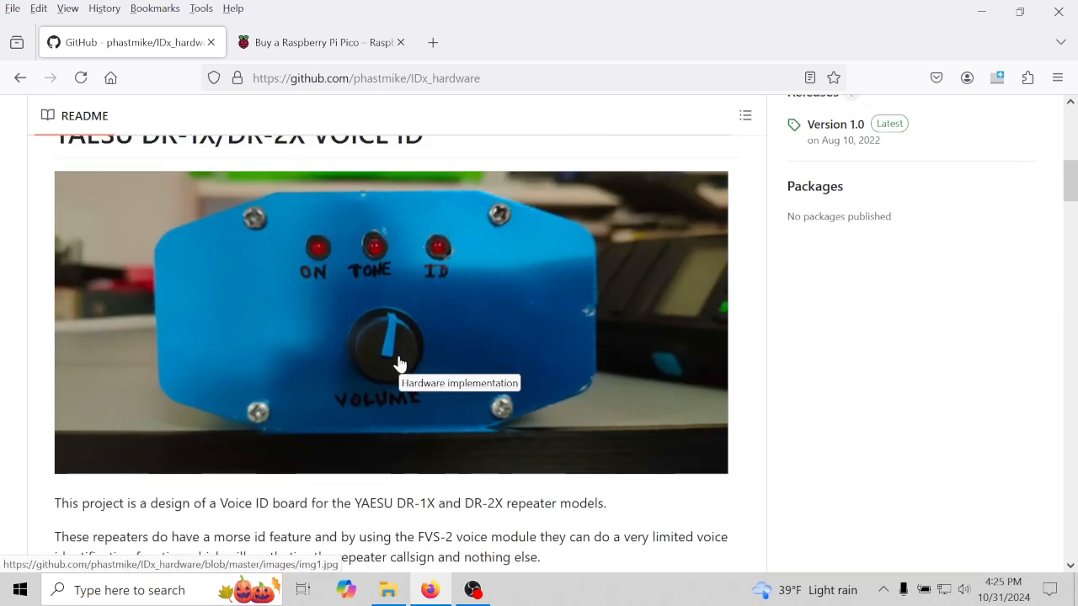
{"action": "scroll", "scroll_direction": "down", "scroll_amount": 3}
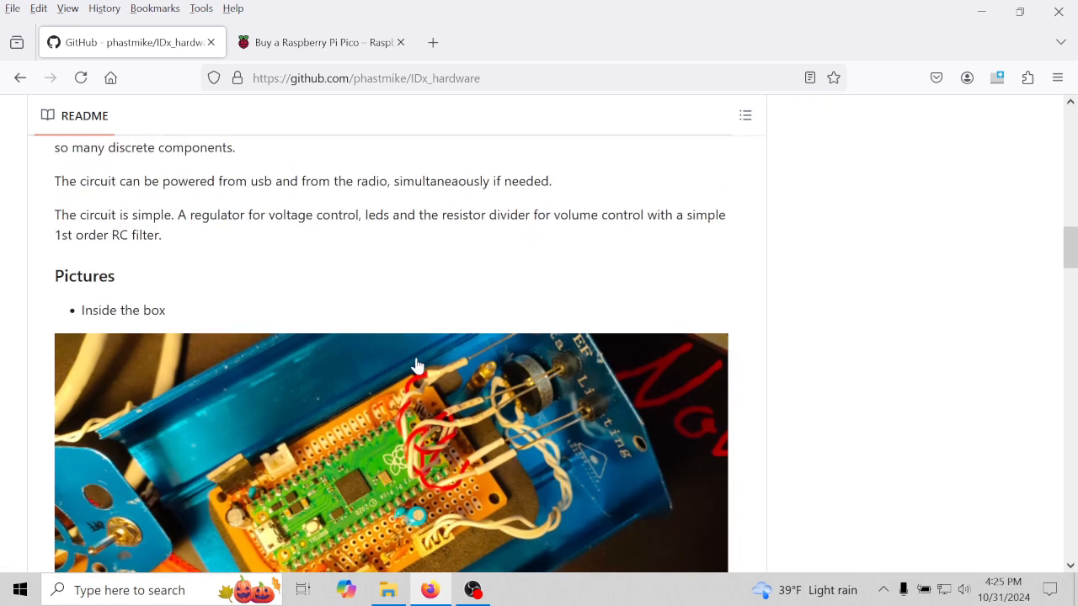
{"action": "scroll", "scroll_direction": "down", "scroll_amount": 3}
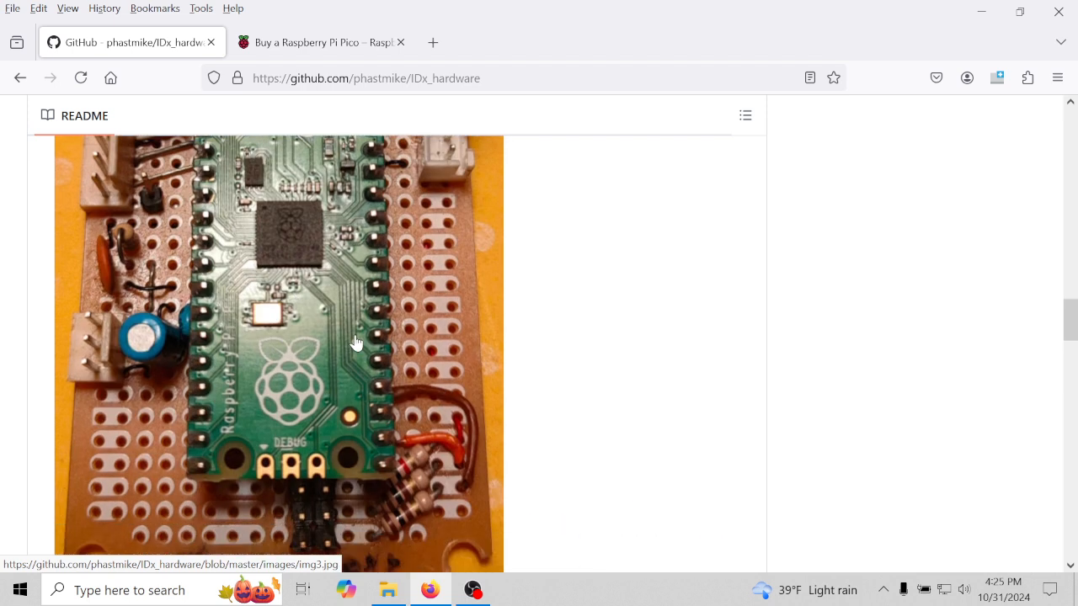
{"action": "scroll", "scroll_direction": "down", "scroll_amount": 3}
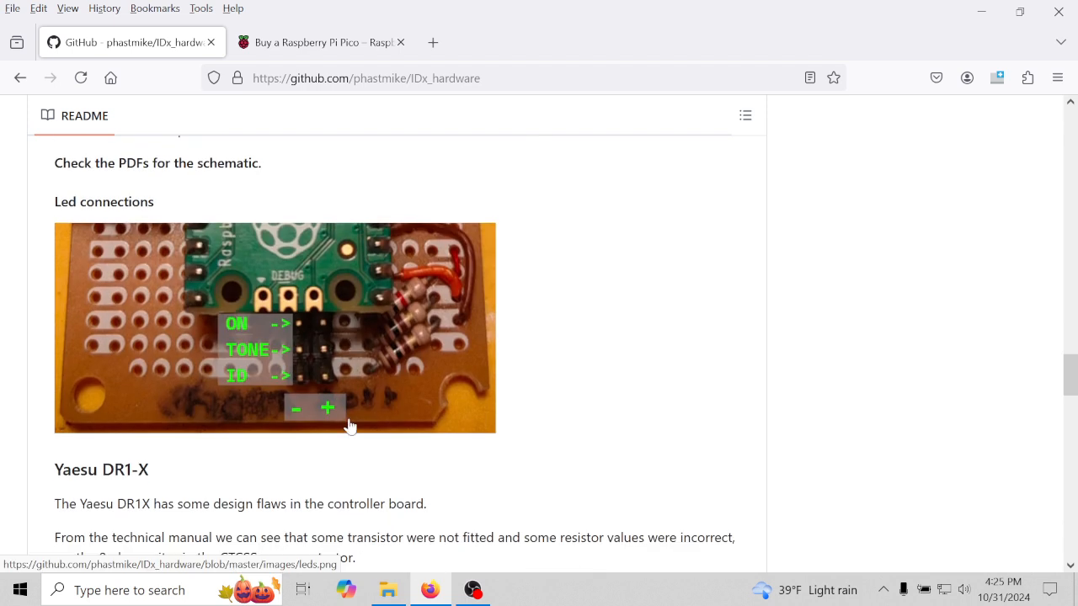
{"action": "mouse_move", "coordinate": [261, 345]}
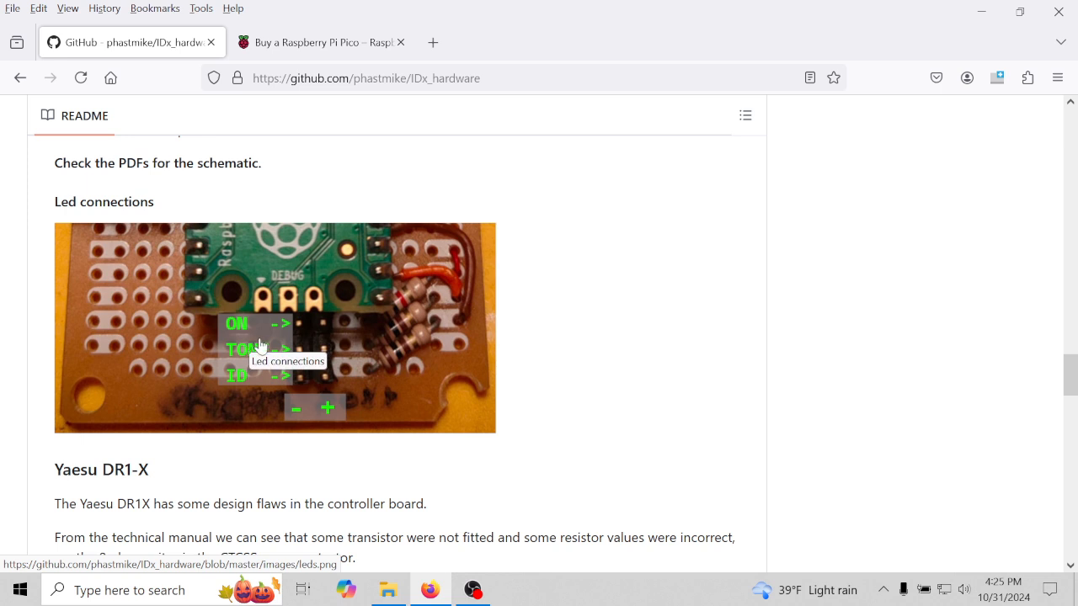
{"action": "mouse_move", "coordinate": [265, 360]}
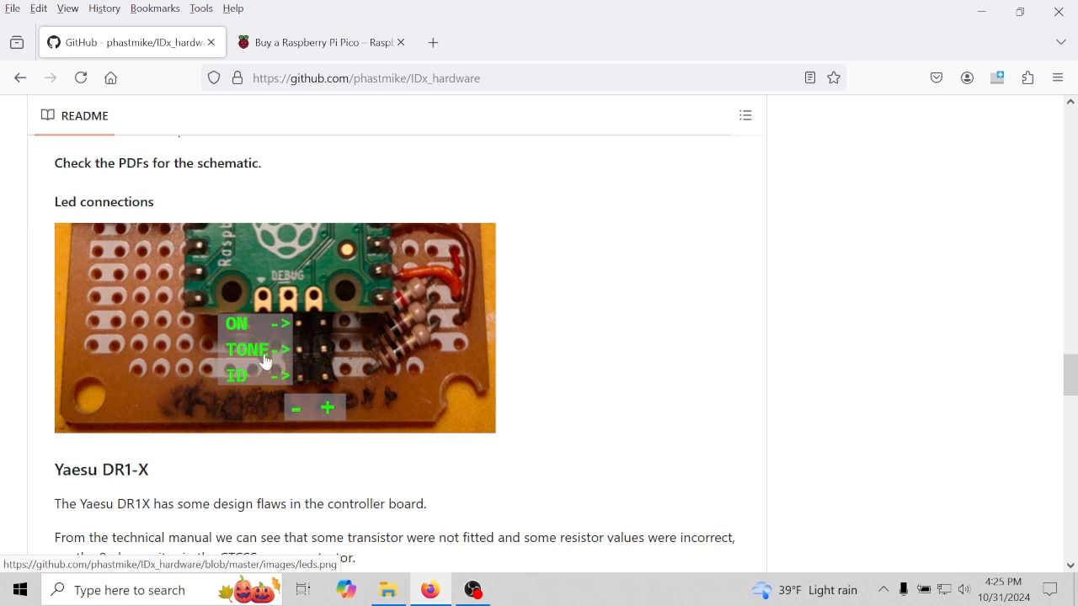
{"action": "mouse_move", "coordinate": [276, 419]}
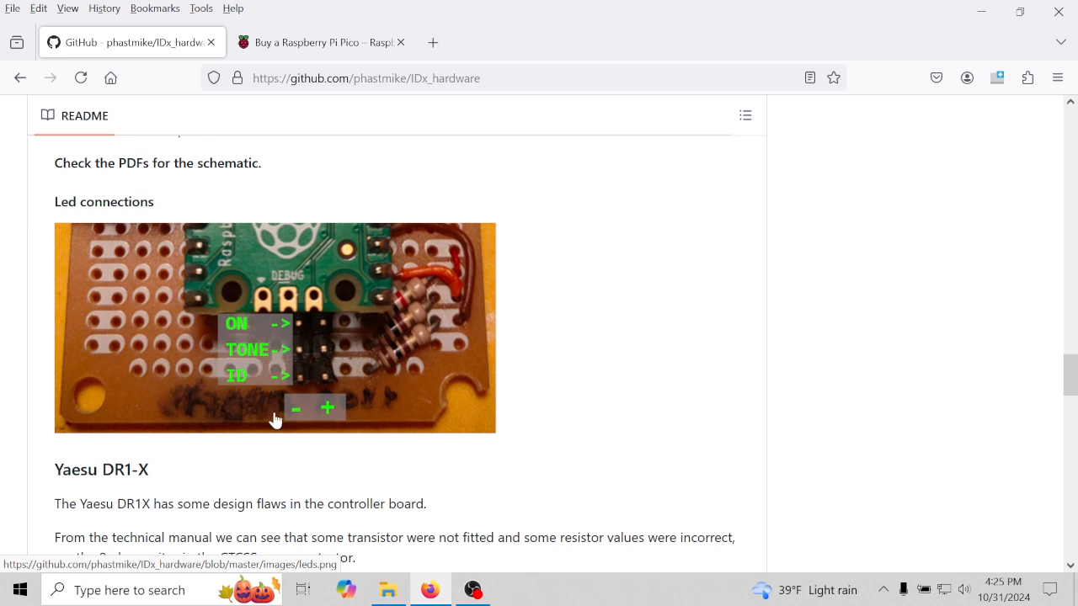
{"action": "mouse_move", "coordinate": [341, 419]}
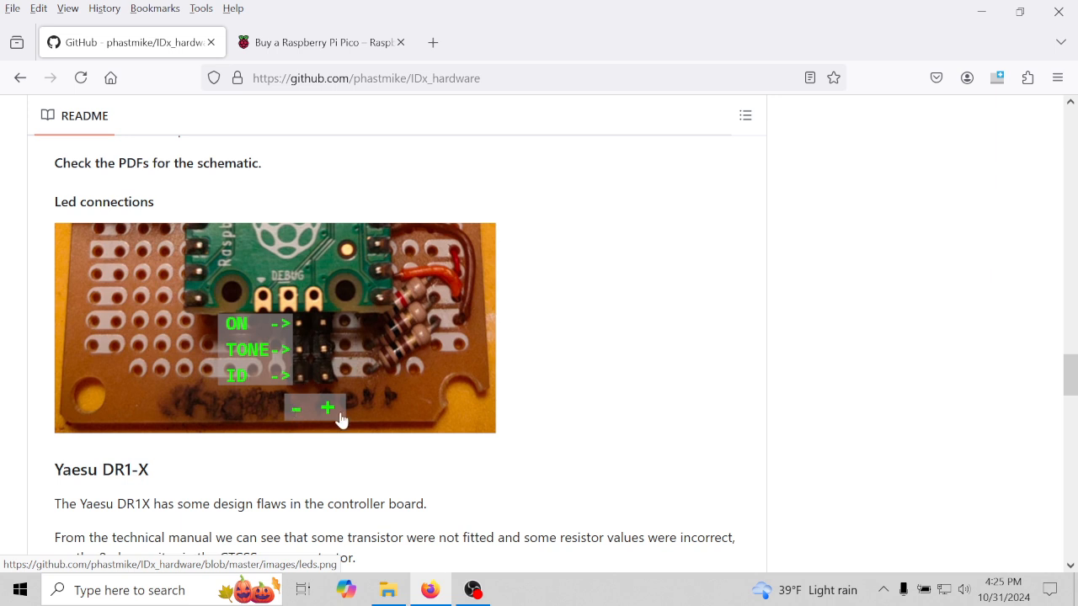
{"action": "mouse_move", "coordinate": [296, 349]}
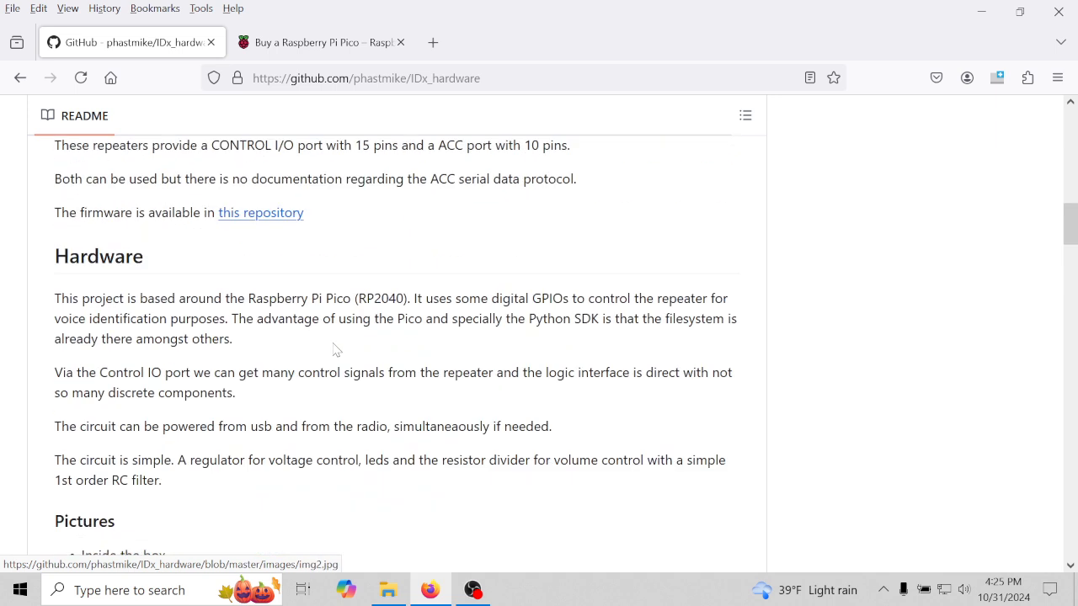
{"action": "scroll", "scroll_direction": "up", "scroll_amount": 3}
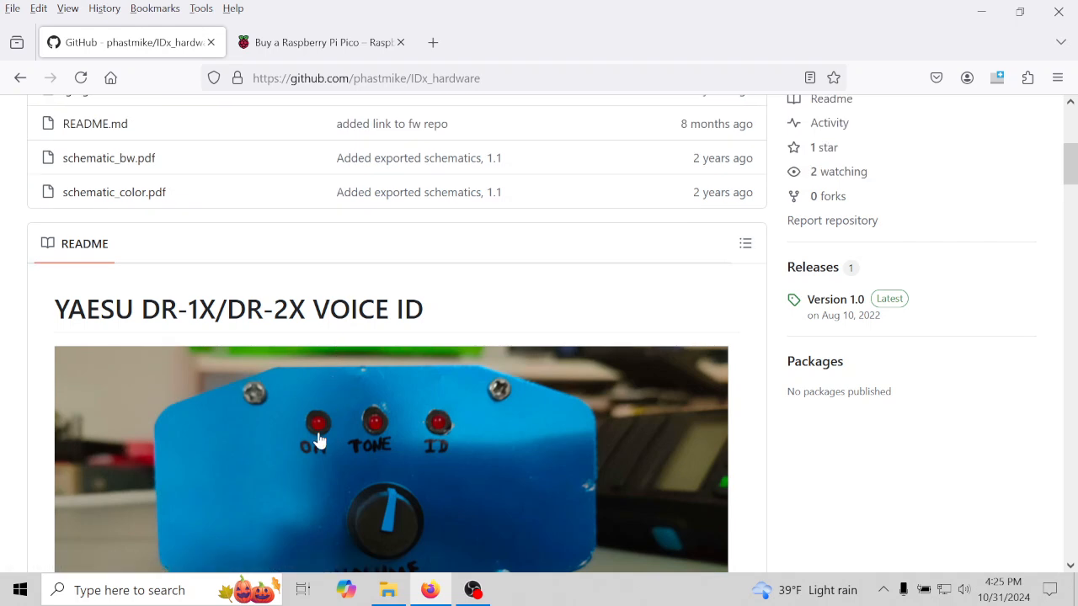
{"action": "scroll", "scroll_direction": "down", "scroll_amount": 3}
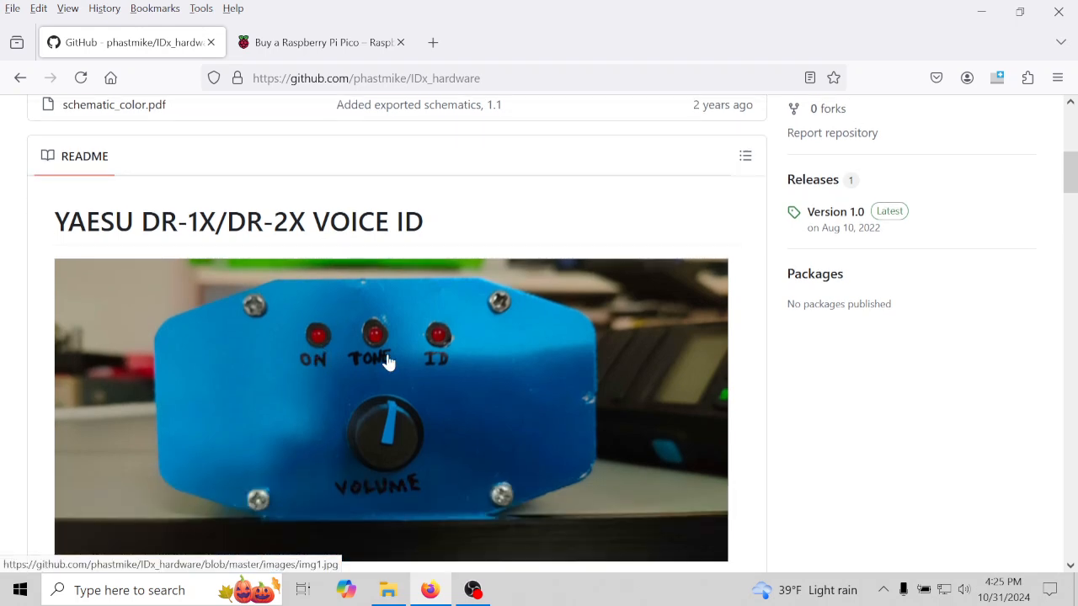
{"action": "scroll", "scroll_direction": "down", "scroll_amount": 3}
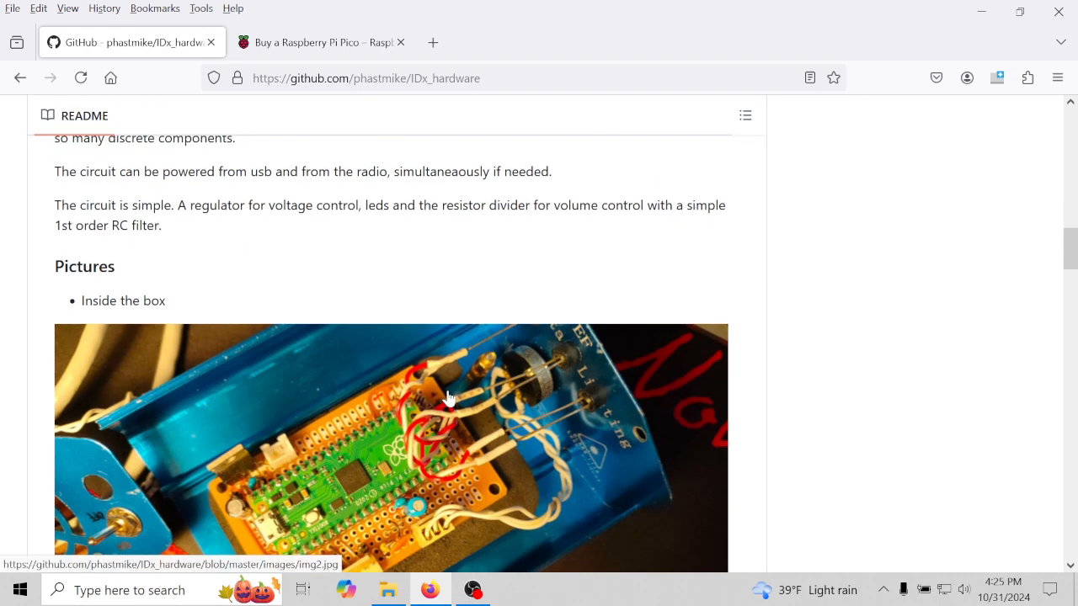
{"action": "mouse_move", "coordinate": [453, 427]}
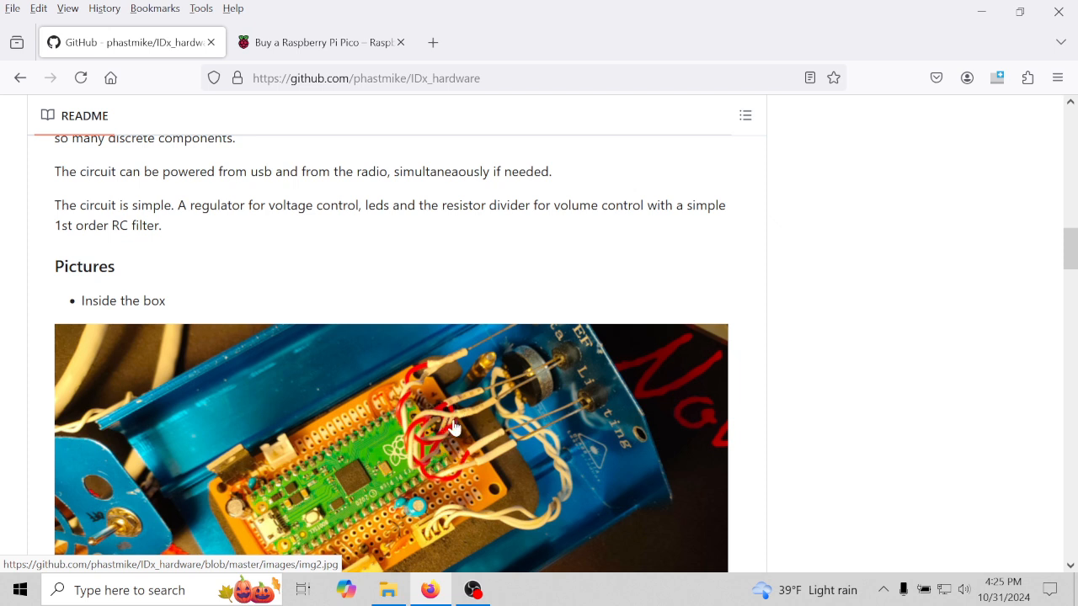
{"action": "scroll", "scroll_direction": "down", "scroll_amount": 3}
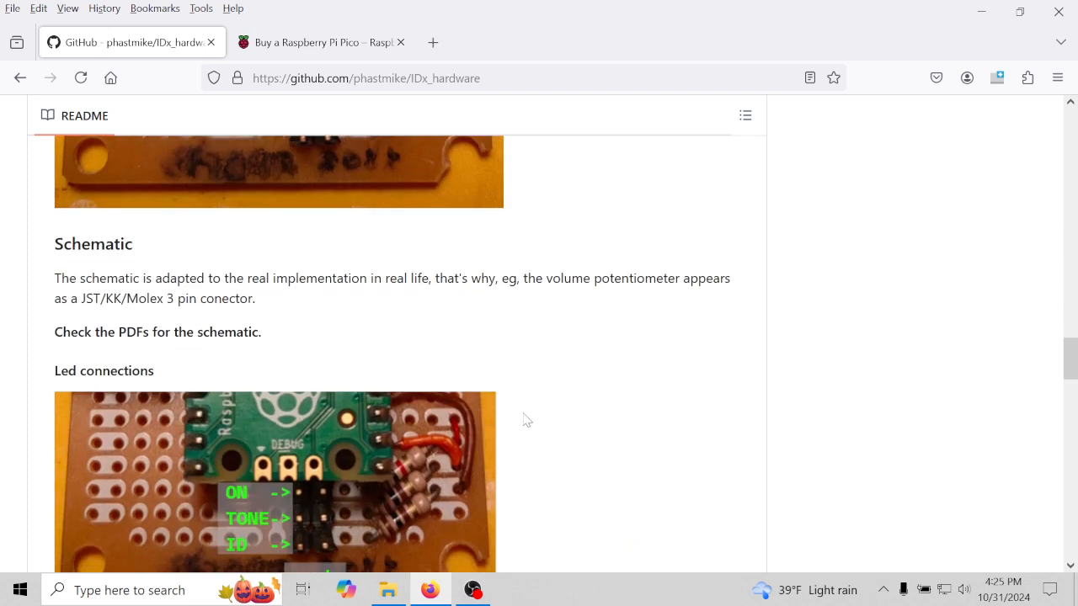
{"action": "scroll", "scroll_direction": "down", "scroll_amount": 3}
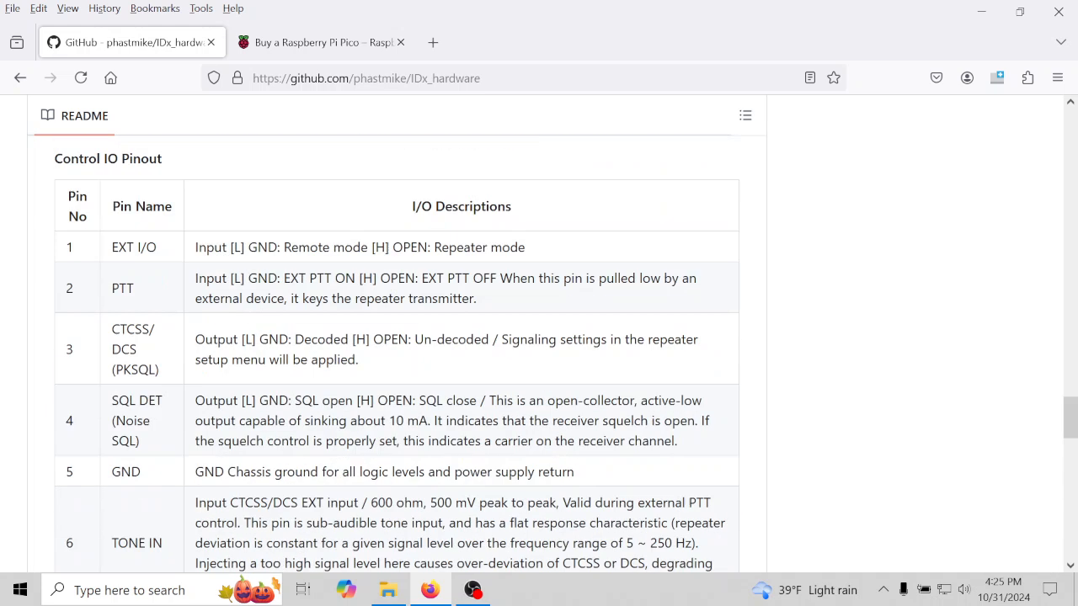
{"action": "scroll", "scroll_direction": "down", "scroll_amount": 3}
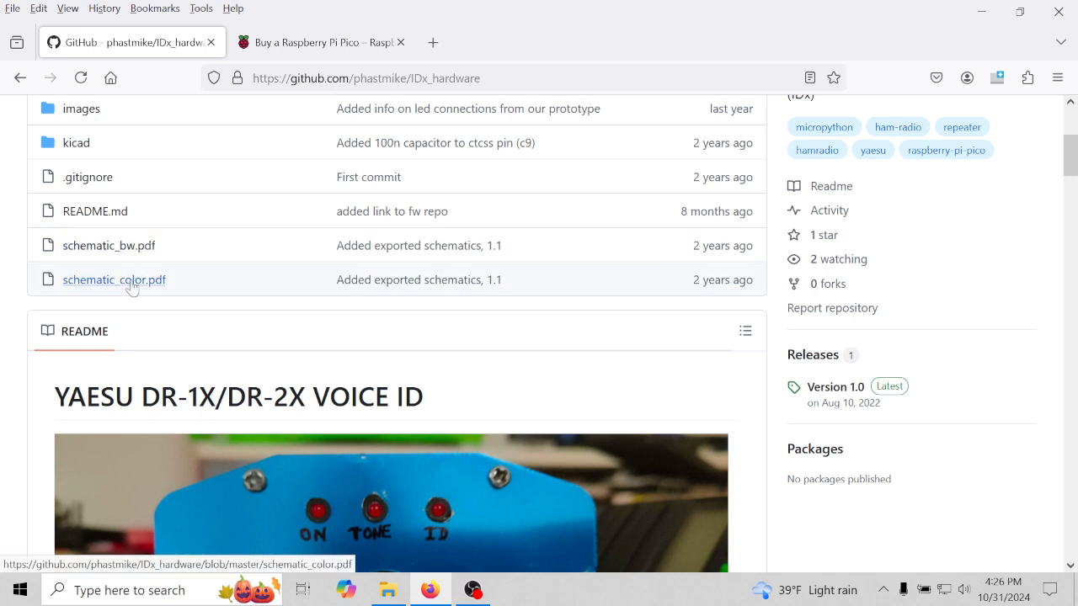
View schematic_color.pdf's Pico voice ID circuit, then go back to the IDx_hardware repo.
{"action": "left_click", "coordinate": [114, 279]}
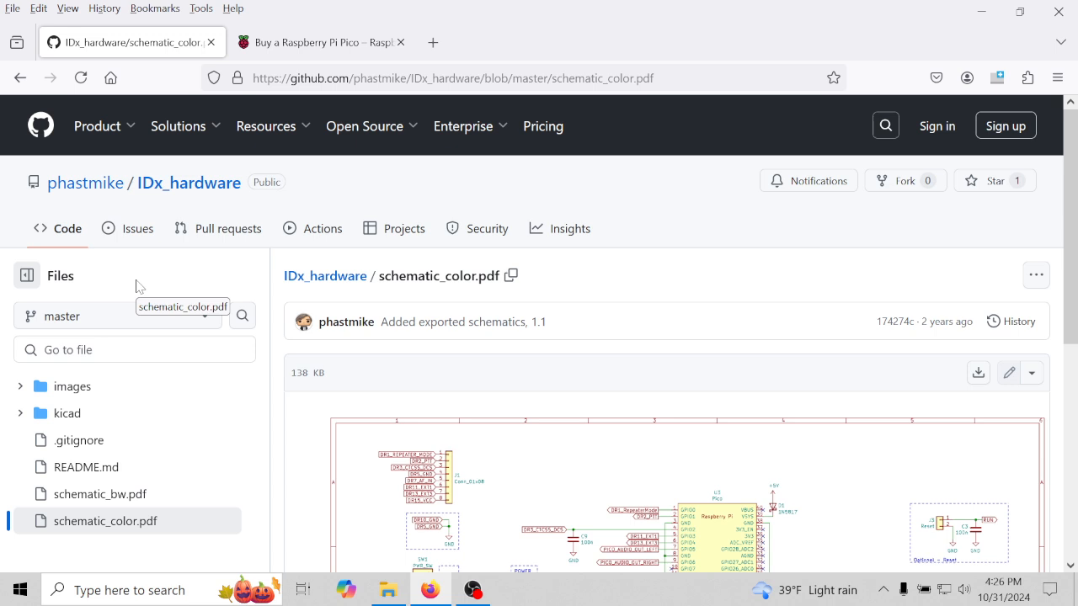
{"action": "scroll", "scroll_direction": "down", "scroll_amount": 3}
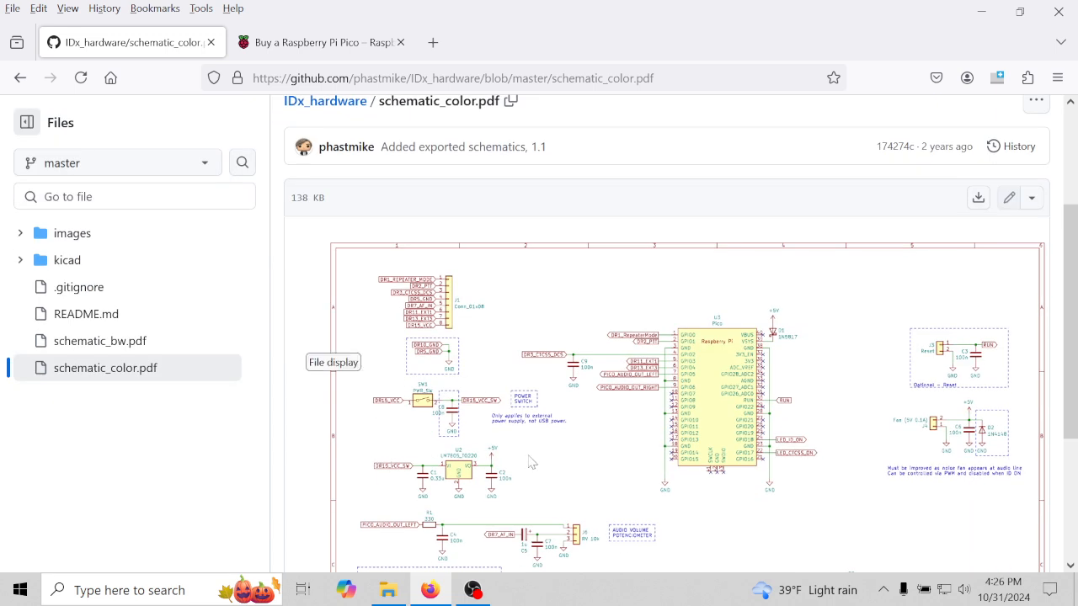
{"action": "scroll", "scroll_direction": "down", "scroll_amount": 3}
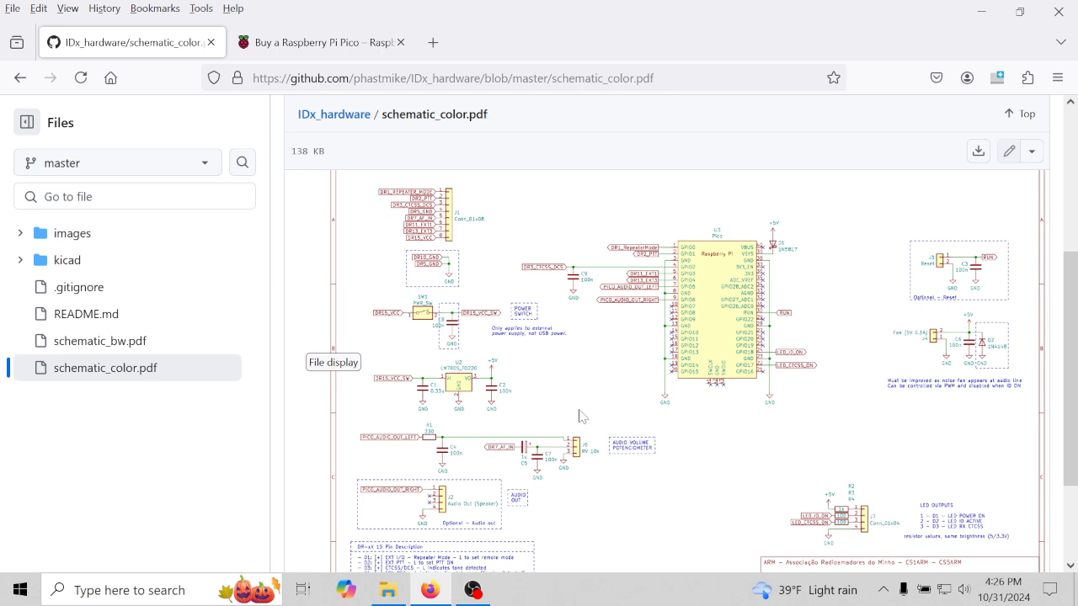
{"action": "left_click", "coordinate": [19, 77]}
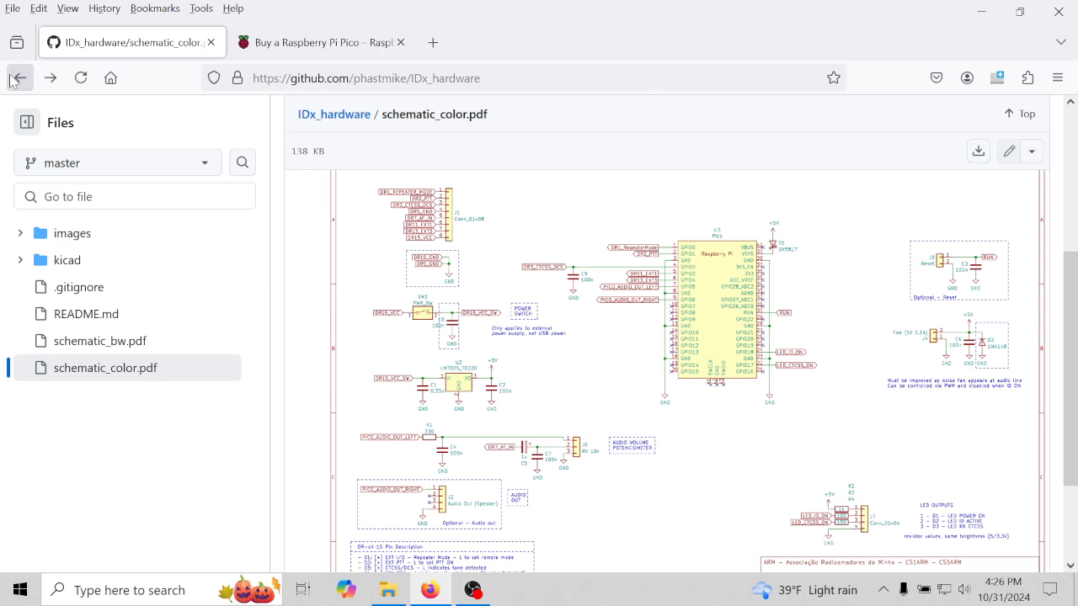
Go back to the IDx firmware repo and scroll its README through Features to the debug output.
{"action": "left_click", "coordinate": [20, 77]}
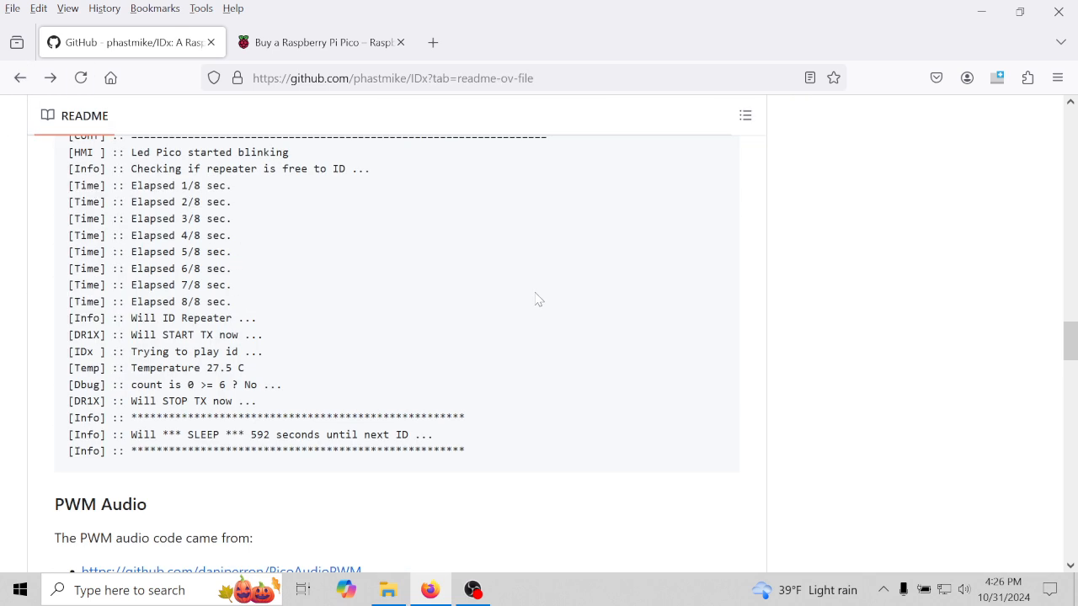
{"action": "scroll", "scroll_direction": "up", "scroll_amount": 3}
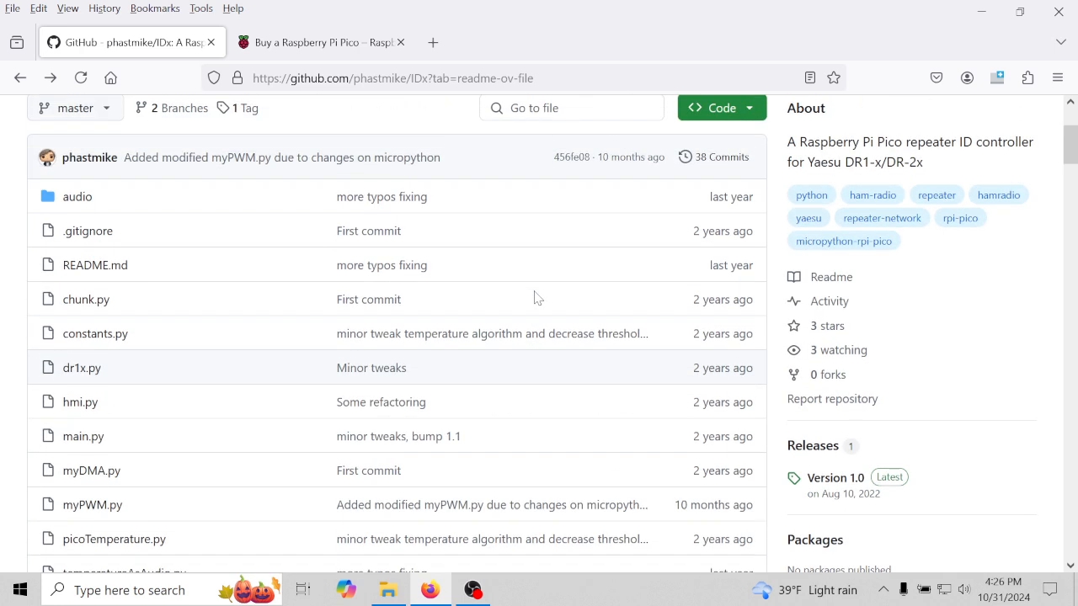
{"action": "scroll", "scroll_direction": "down", "scroll_amount": 3}
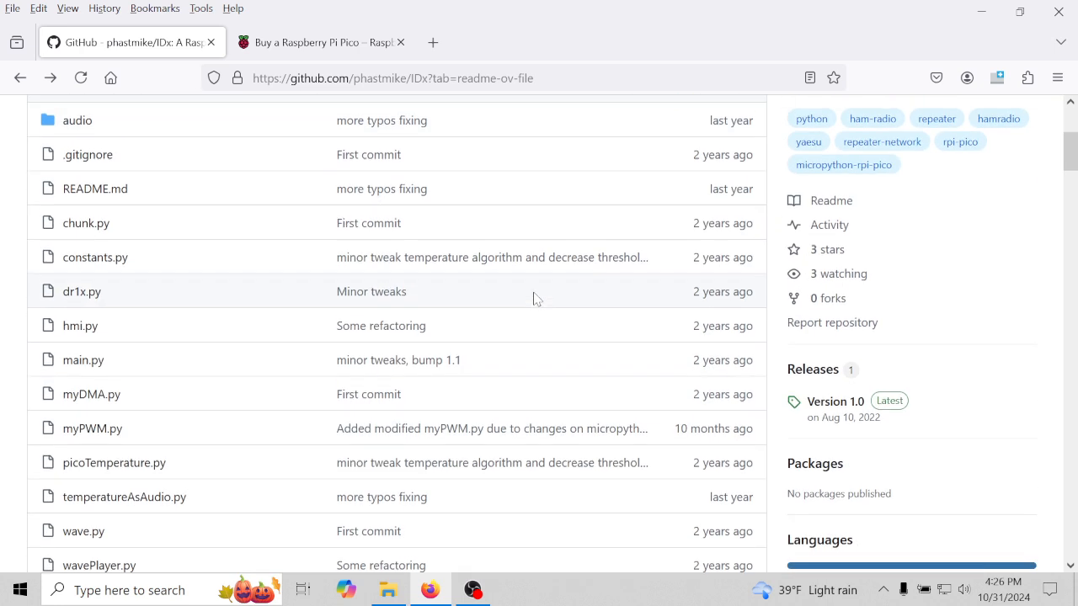
{"action": "scroll", "scroll_direction": "up", "scroll_amount": 3}
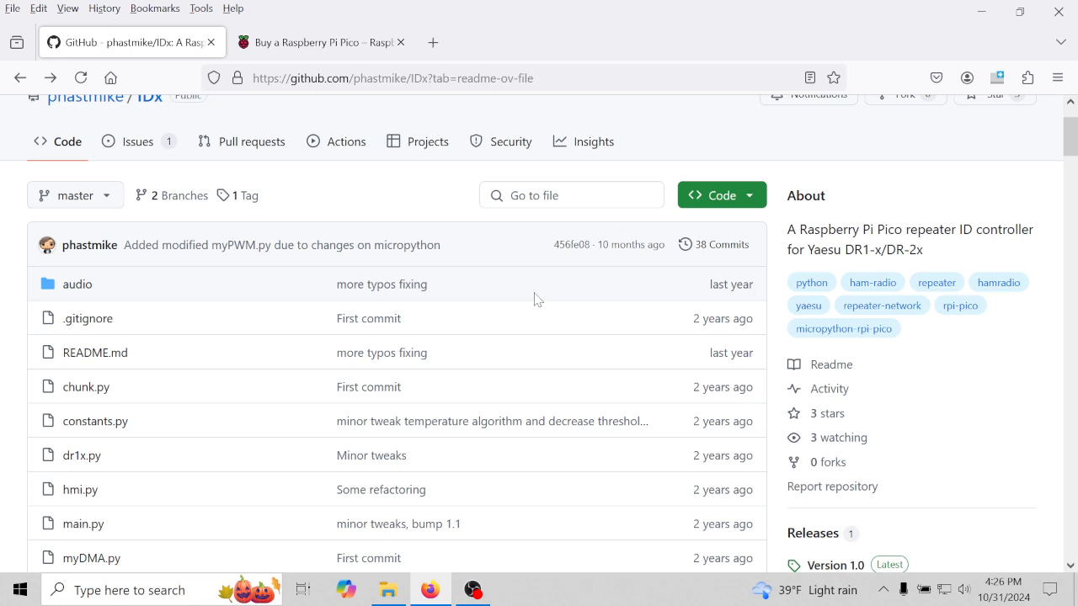
{"action": "scroll", "scroll_direction": "down", "scroll_amount": 3}
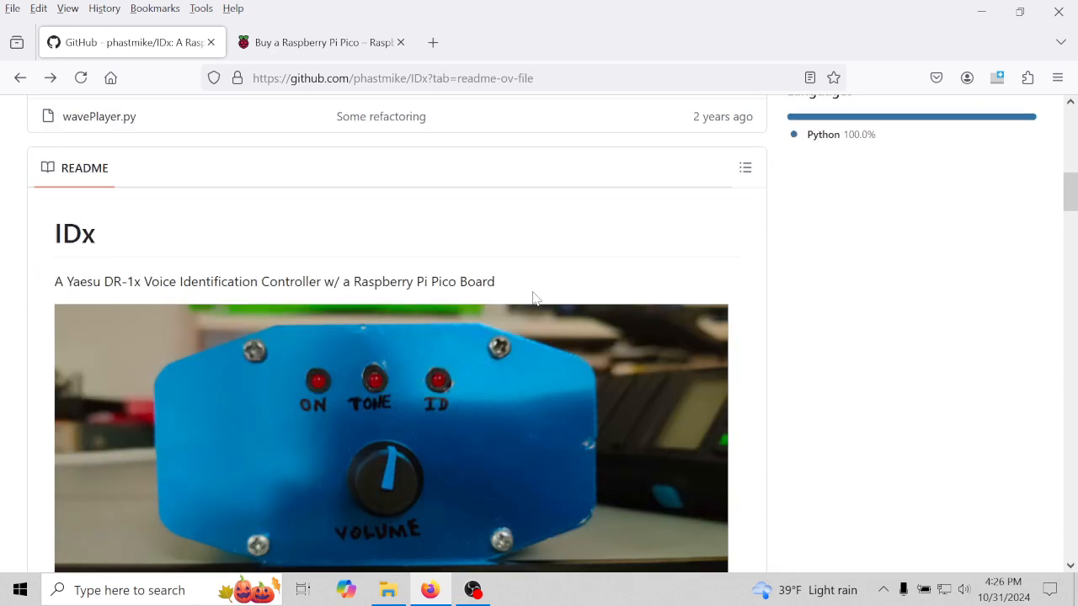
{"action": "scroll", "scroll_direction": "down", "scroll_amount": 3}
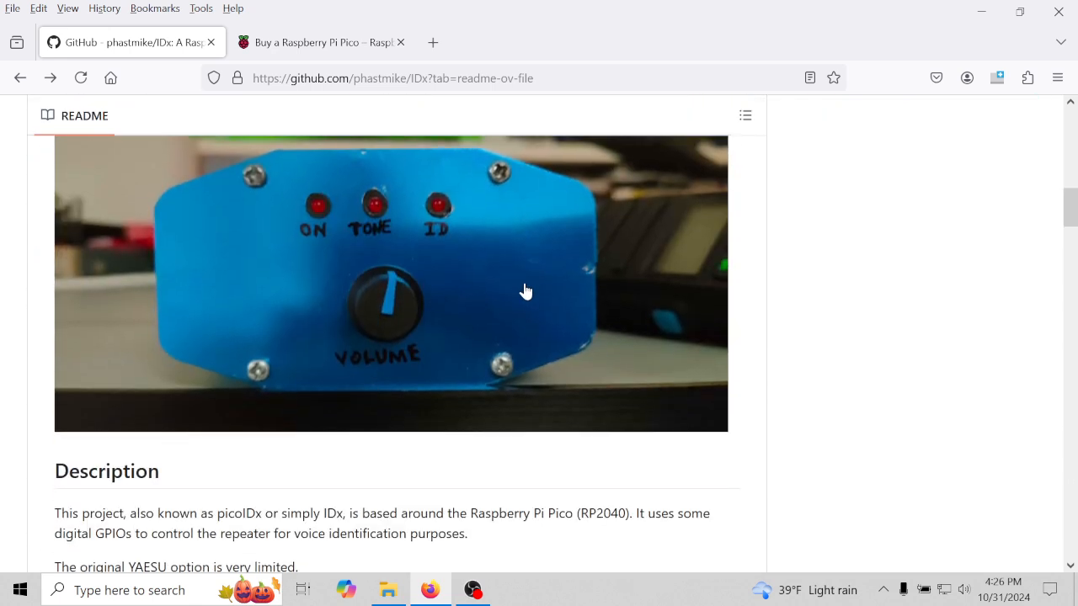
{"action": "scroll", "scroll_direction": "down", "scroll_amount": 3}
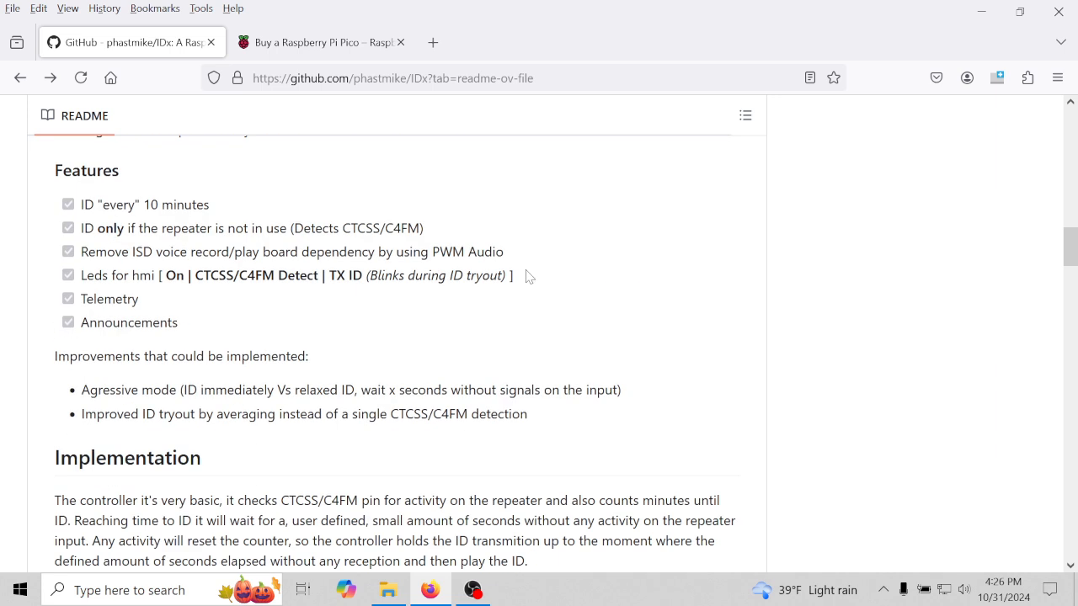
{"action": "scroll", "scroll_direction": "down", "scroll_amount": 3}
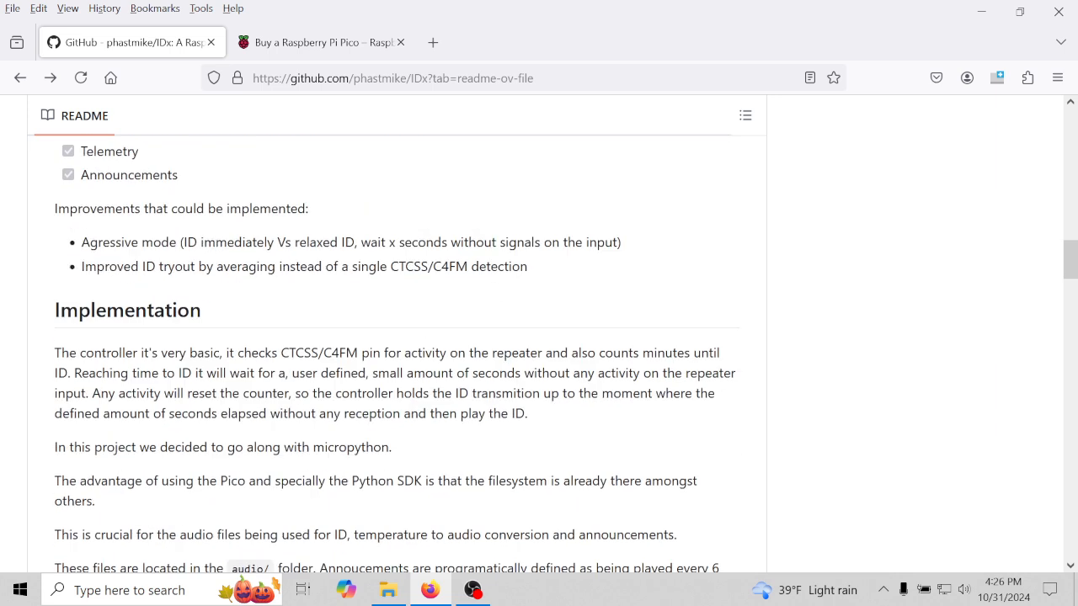
{"action": "scroll", "scroll_direction": "down", "scroll_amount": 3}
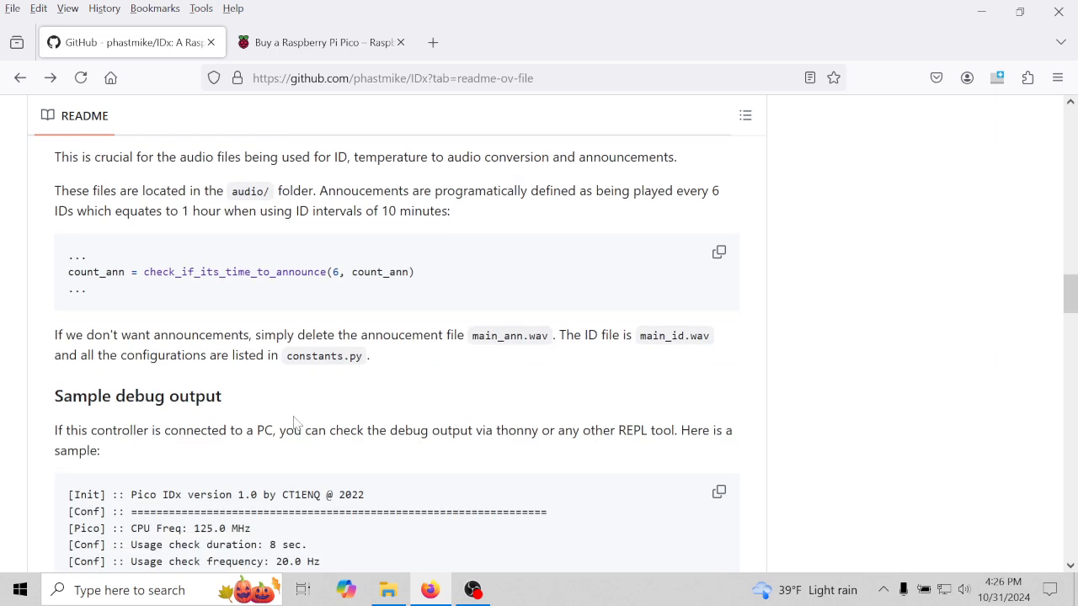
{"action": "mouse_move", "coordinate": [116, 331]}
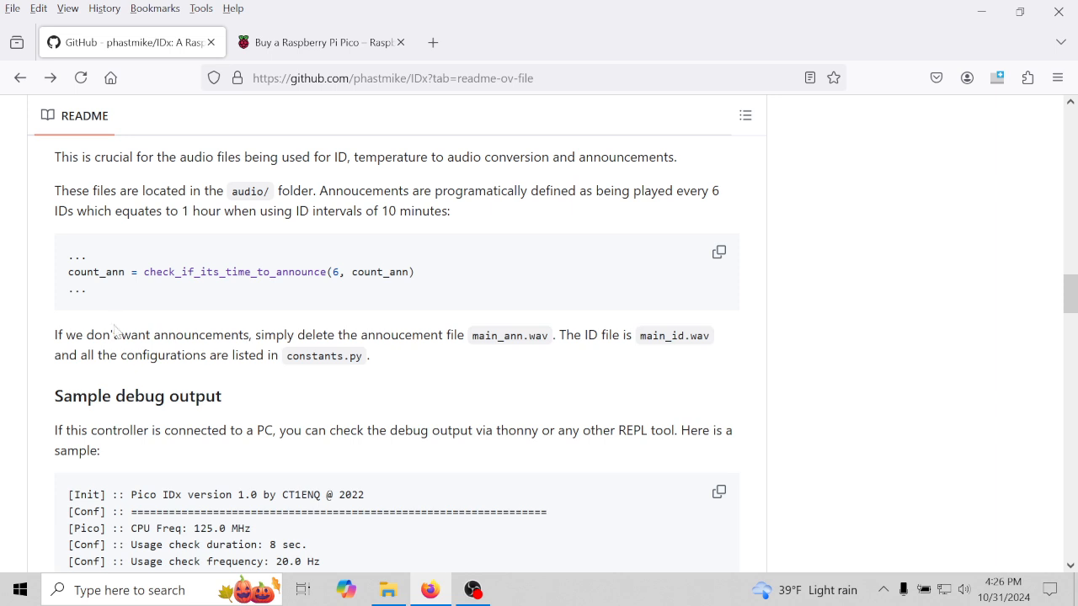
Highlight the sentence about deleting main_ann.wav, then scroll to the full sample debug log.
{"action": "left_click_drag", "start_coordinate": [54, 334], "coordinate": [465, 334]}
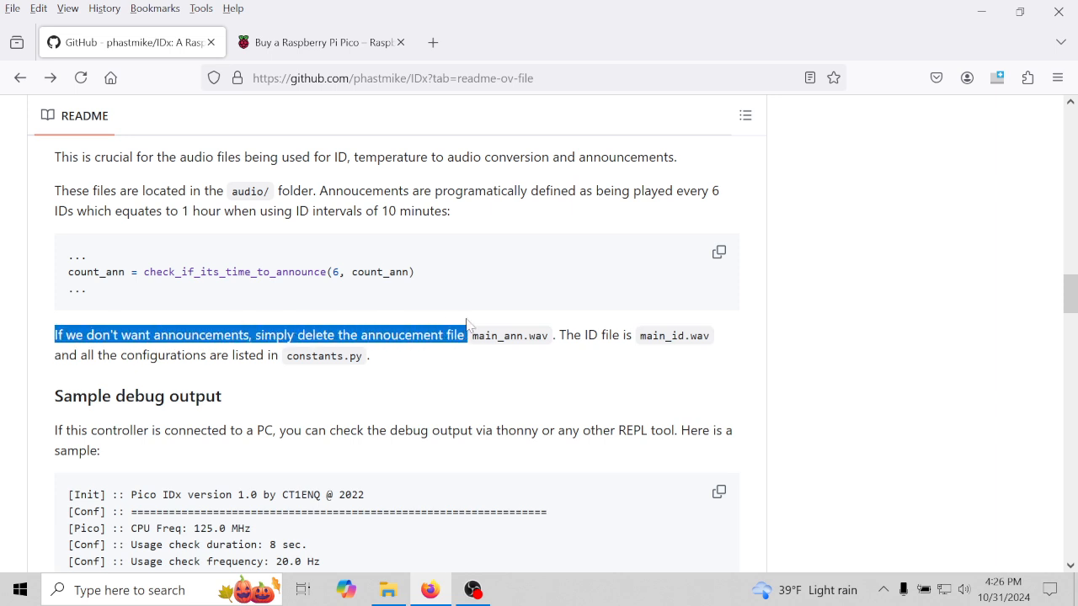
{"action": "scroll", "scroll_direction": "down", "scroll_amount": 3}
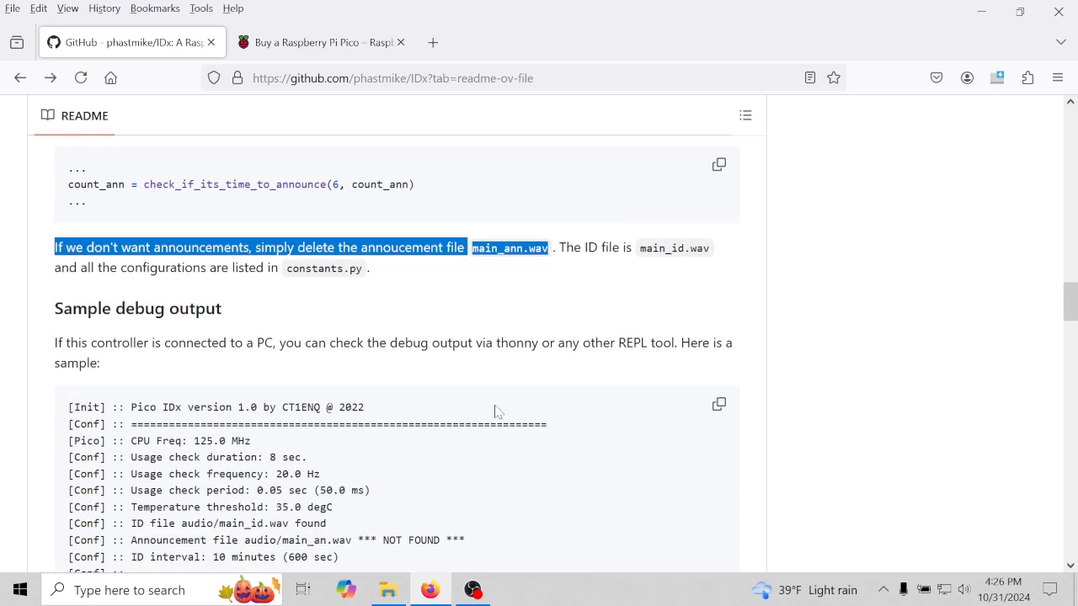
{"action": "scroll", "scroll_direction": "down", "scroll_amount": 3}
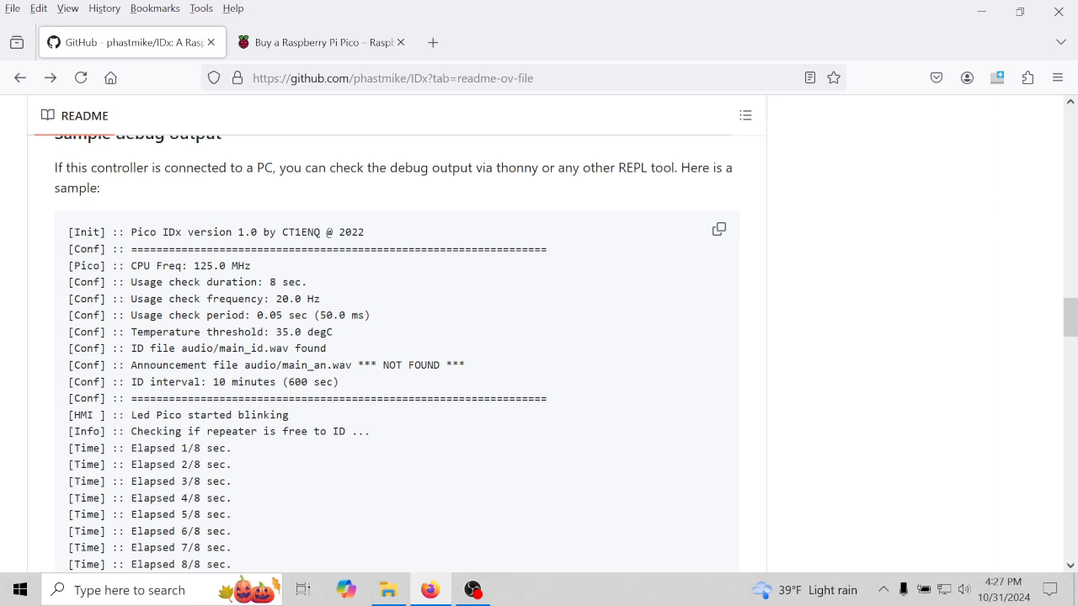
{"action": "mouse_move", "coordinate": [571, 467]}
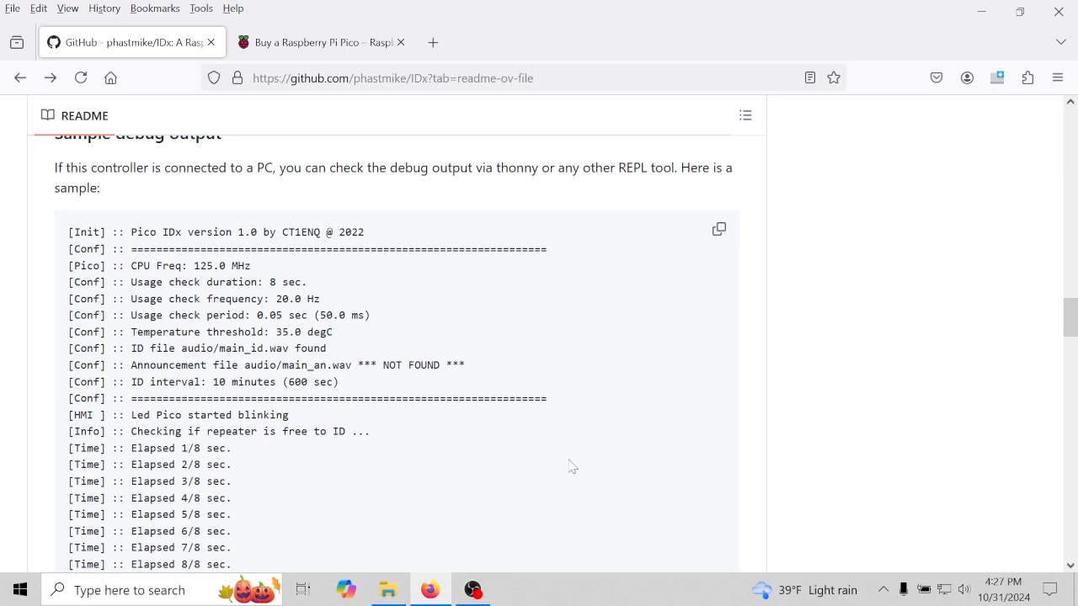